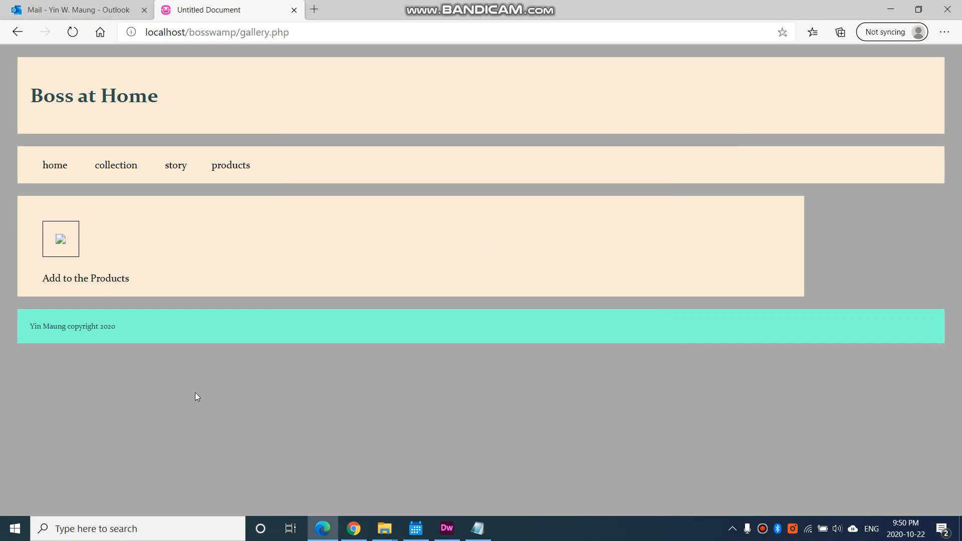
mouse_move(123, 230)
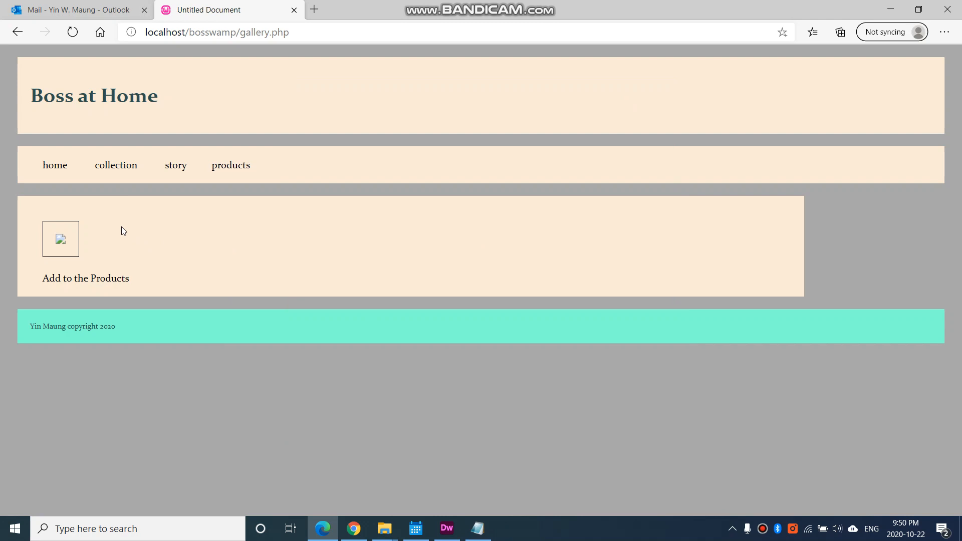
mouse_move(403, 516)
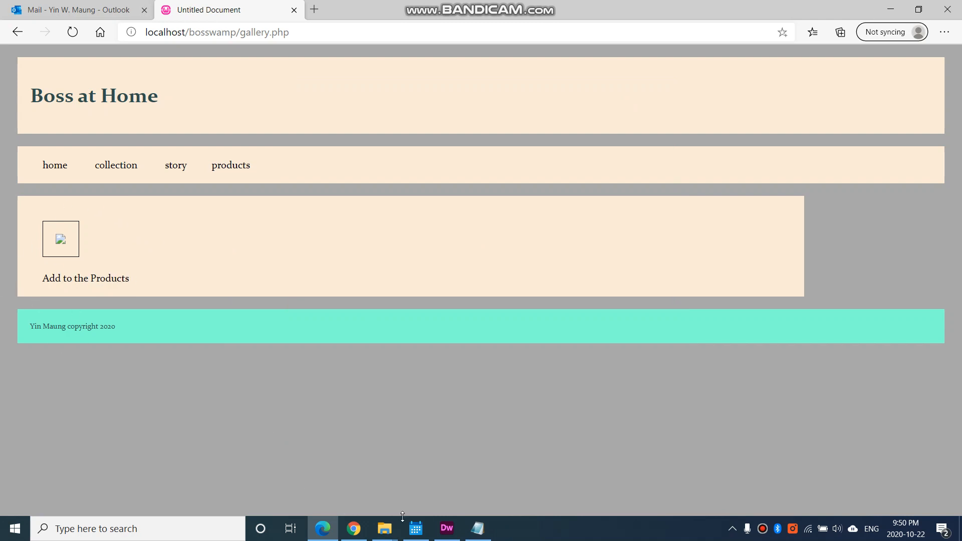
- Delete the stray space after 'uploads/' on line 36 of gallery.php and save it
click(448, 528)
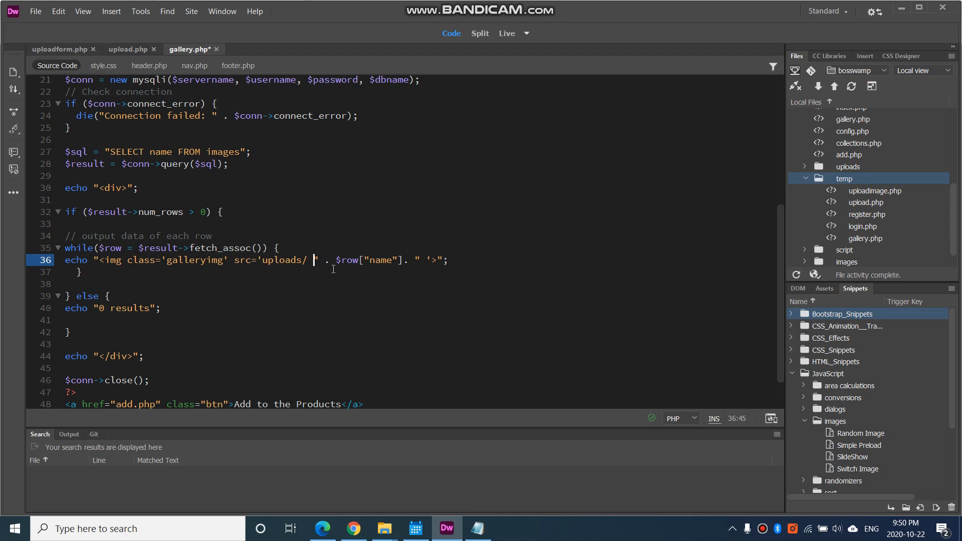
key(Backspace)
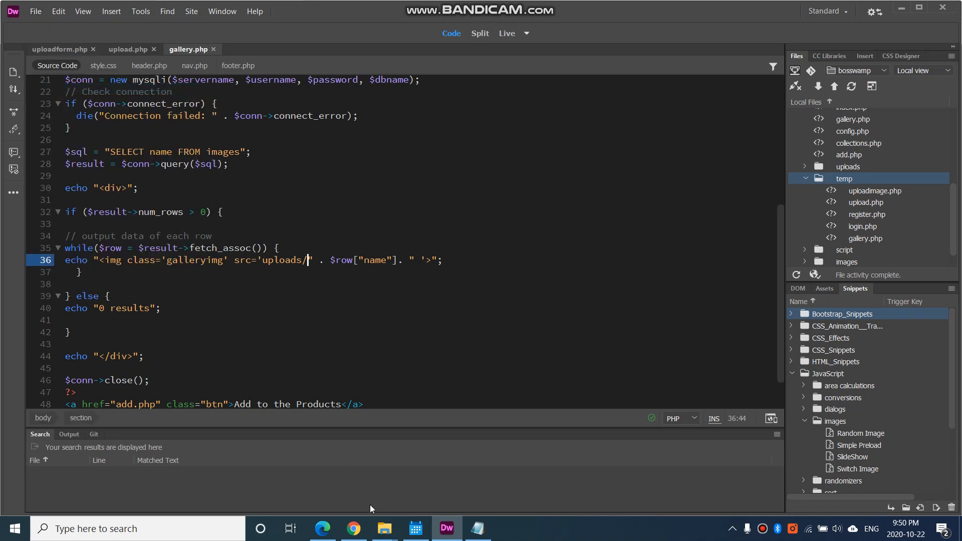
click(353, 529)
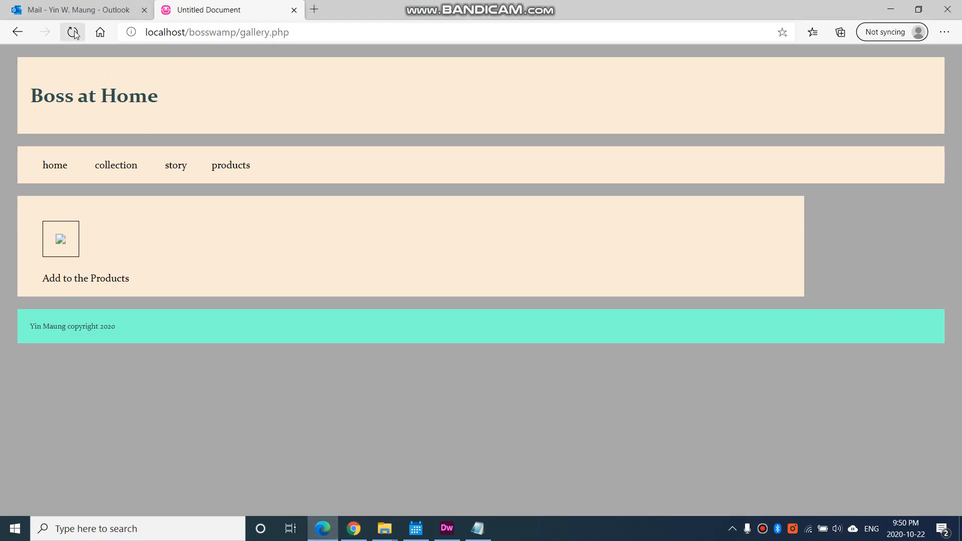
- Reload gallery.php in Edge and scroll down to the grey lounge chair image
click(71, 32)
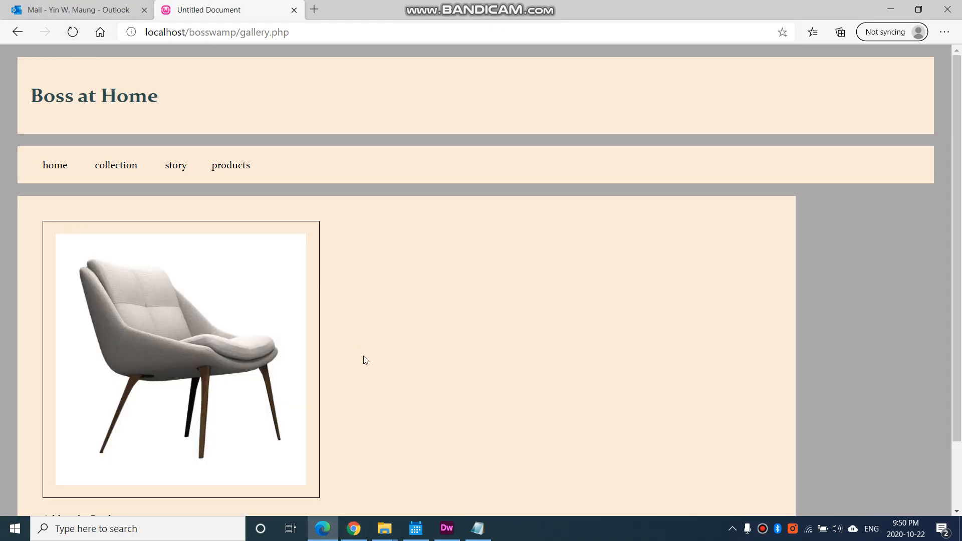
scroll(down, 3)
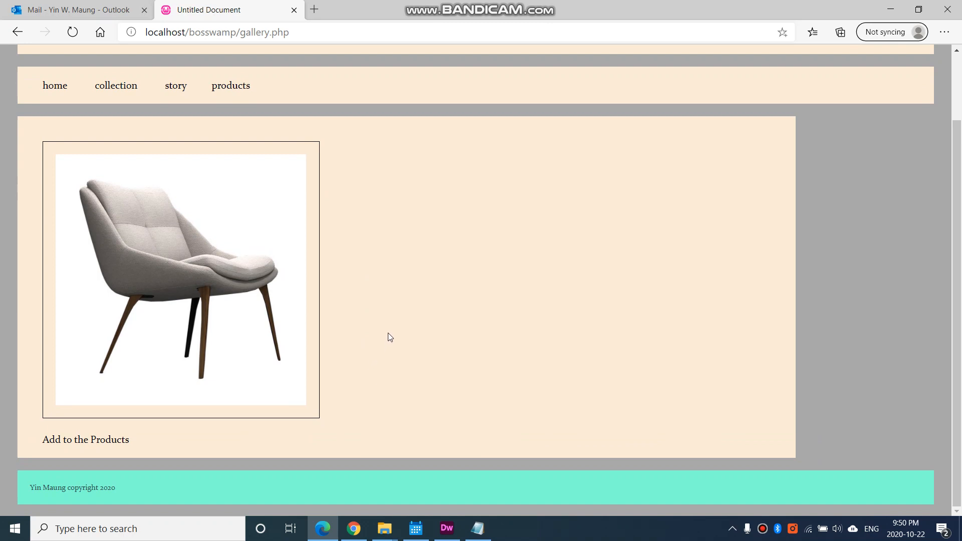
mouse_move(383, 455)
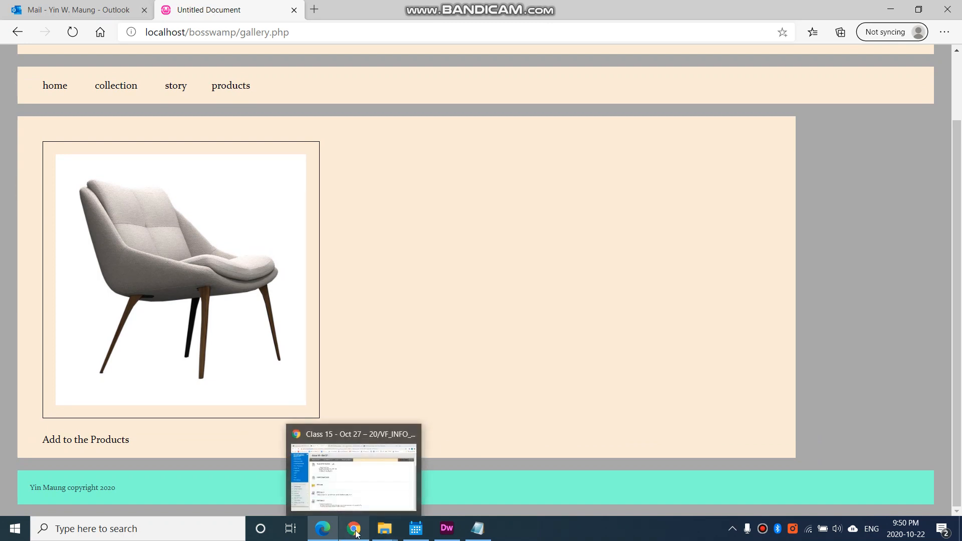
- Open the chairs folder in Downloads, showing the six chair images
click(384, 528)
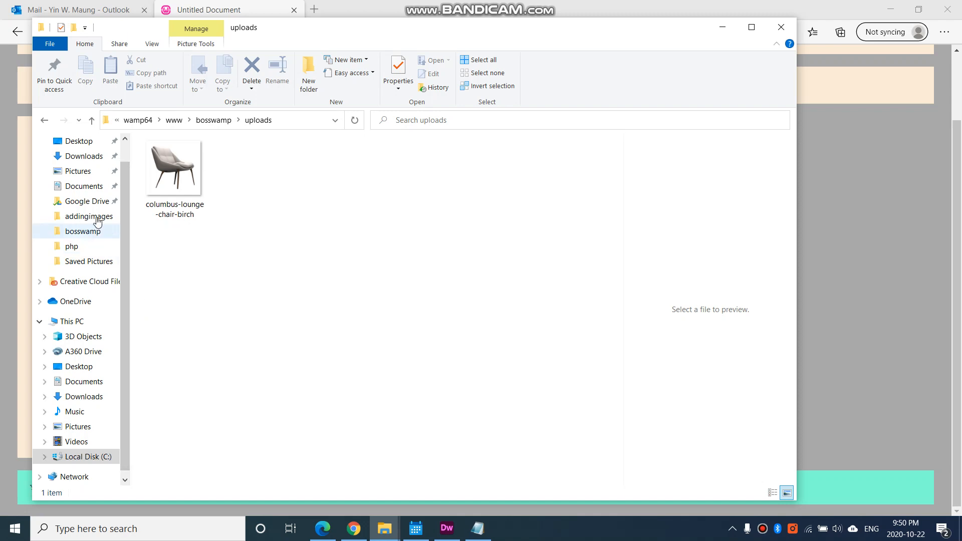
mouse_move(90, 230)
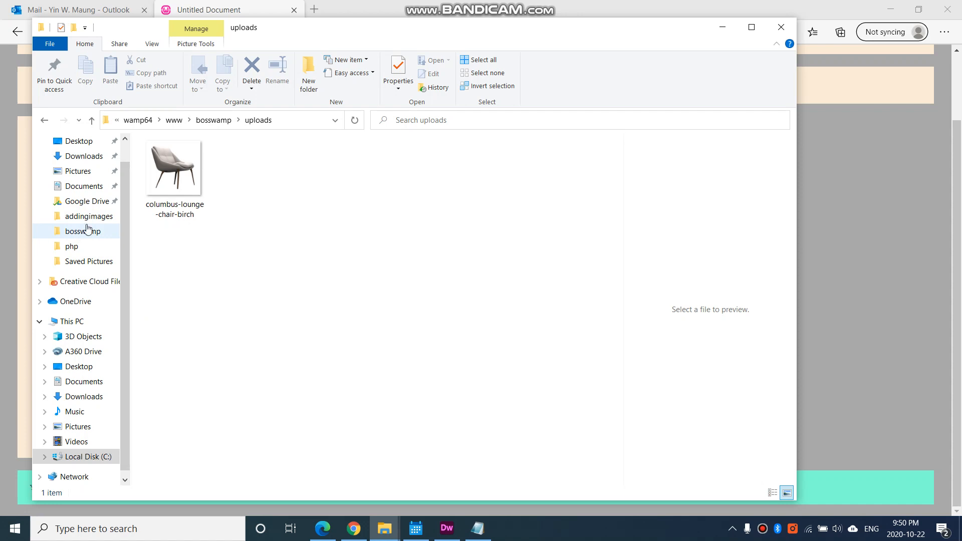
click(84, 155)
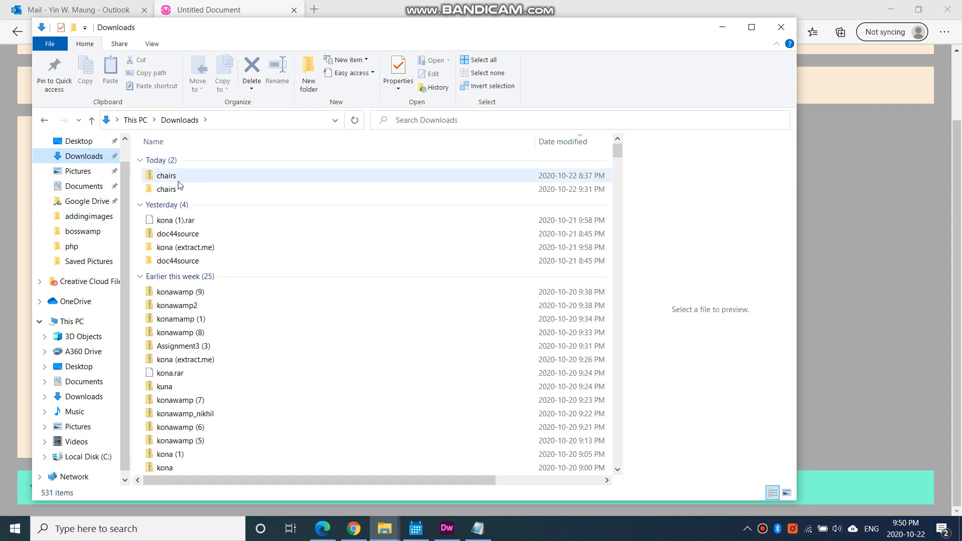
double_click(166, 176)
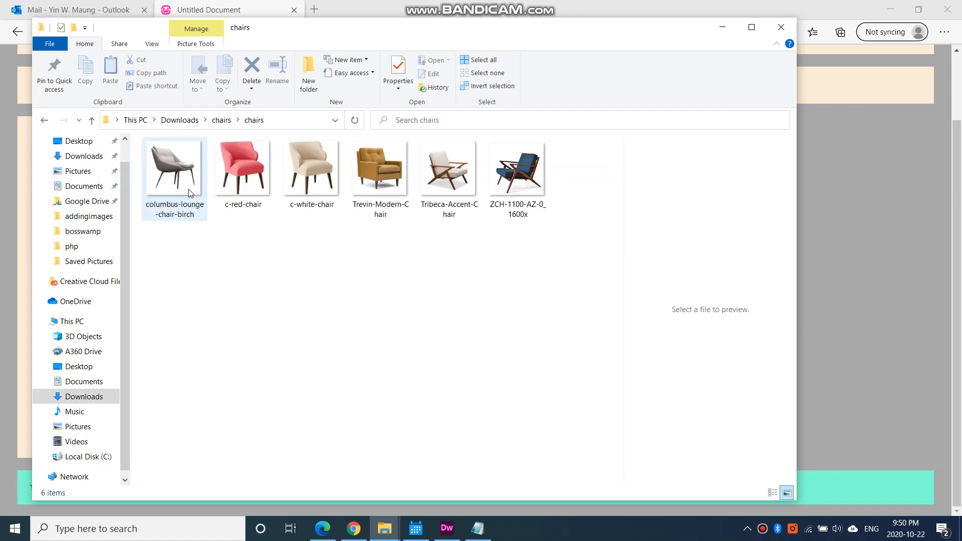
- Check c-red-chair's Properties, revealing its file type as .webp
click(242, 167)
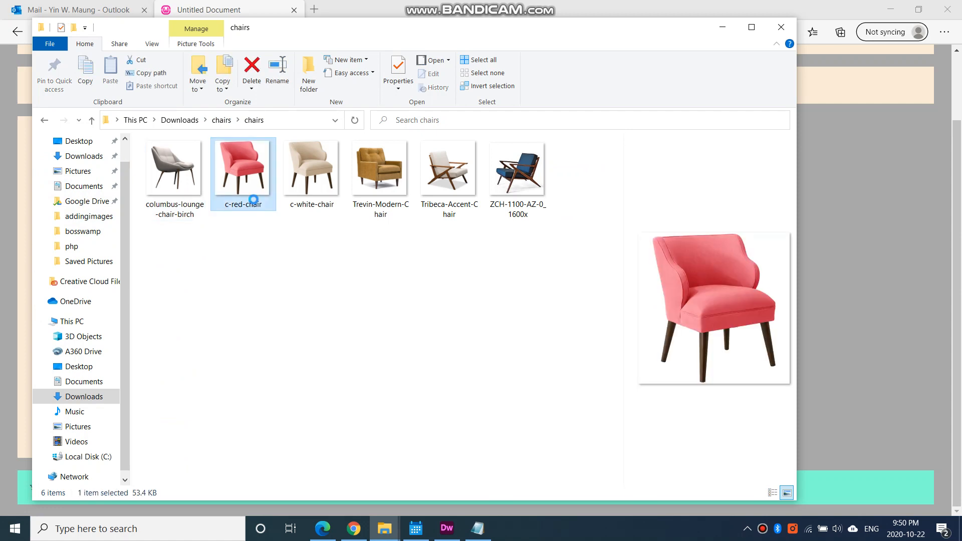
right_click(243, 166)
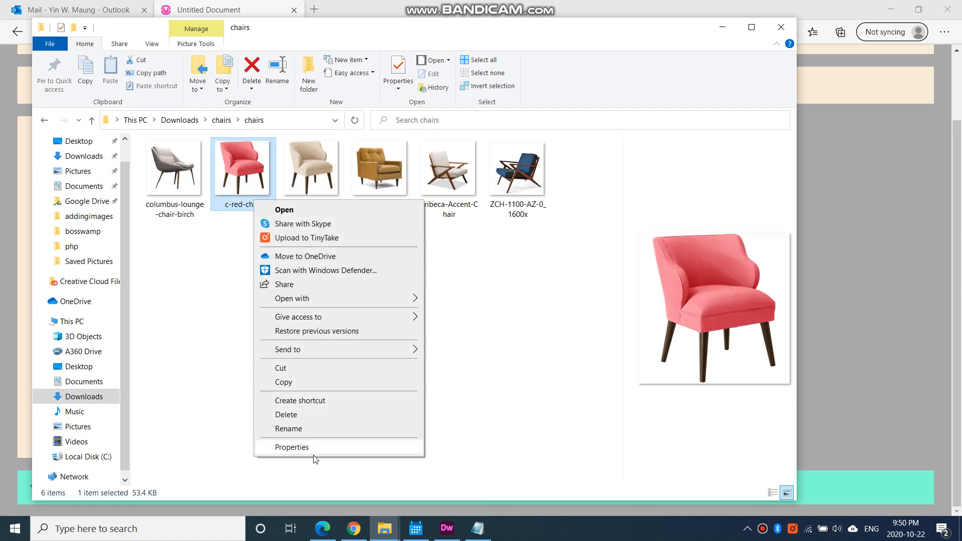
click(292, 446)
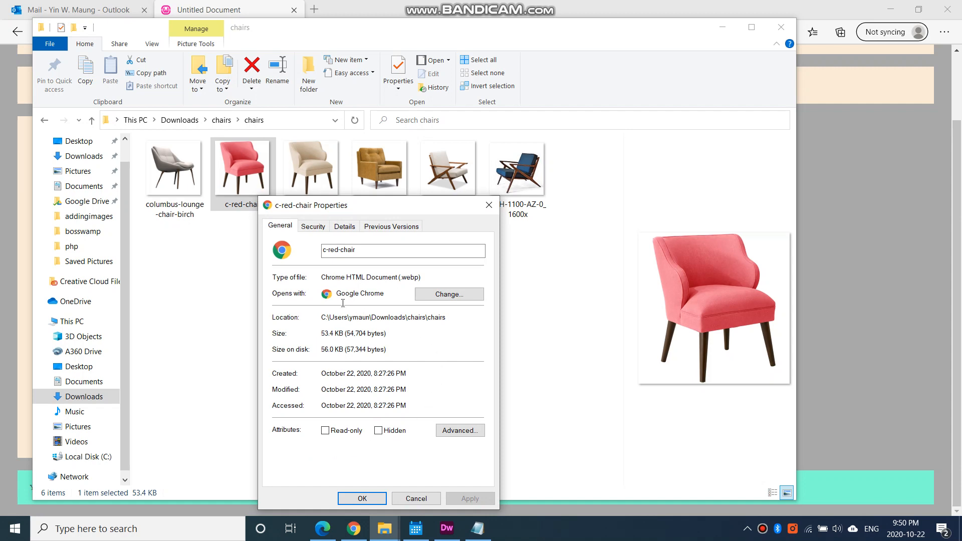
double_click(408, 277)
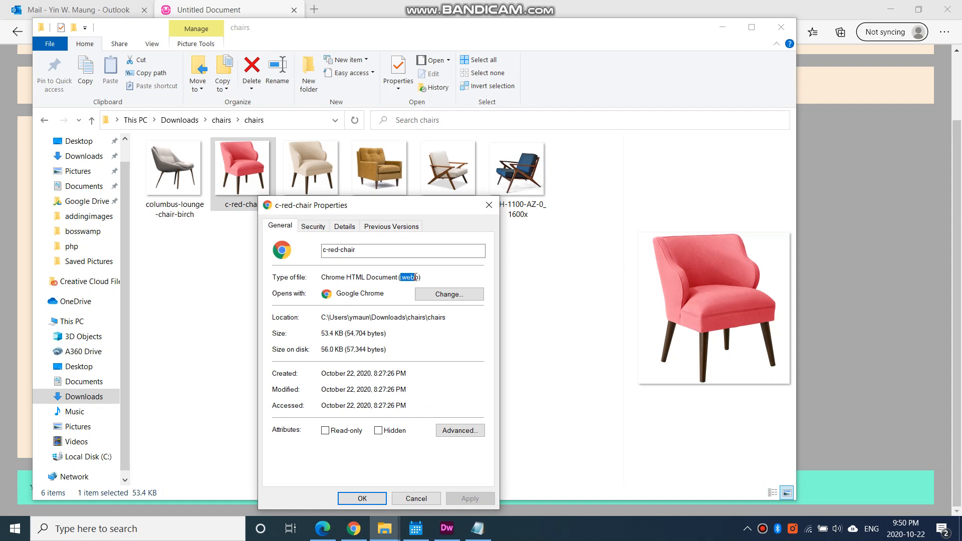
mouse_move(312, 184)
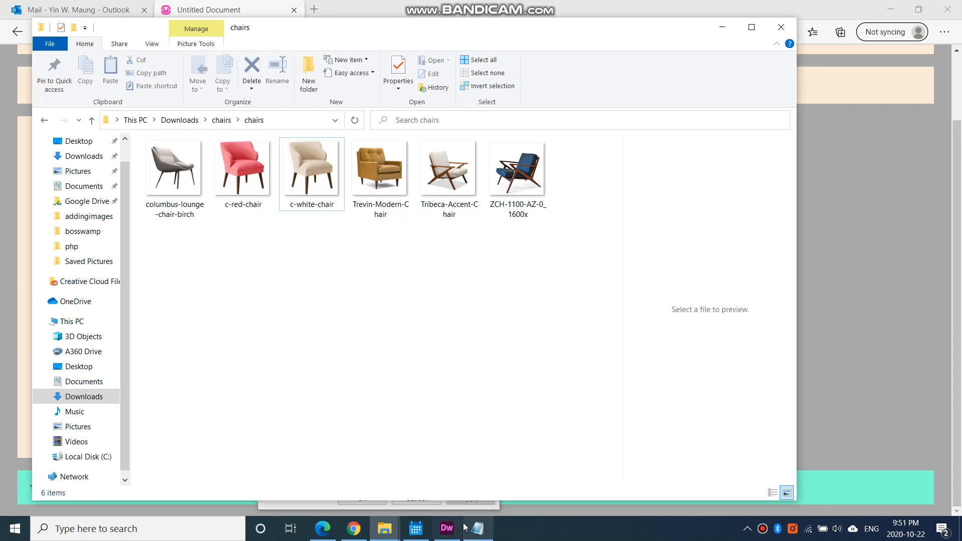
mouse_move(355, 529)
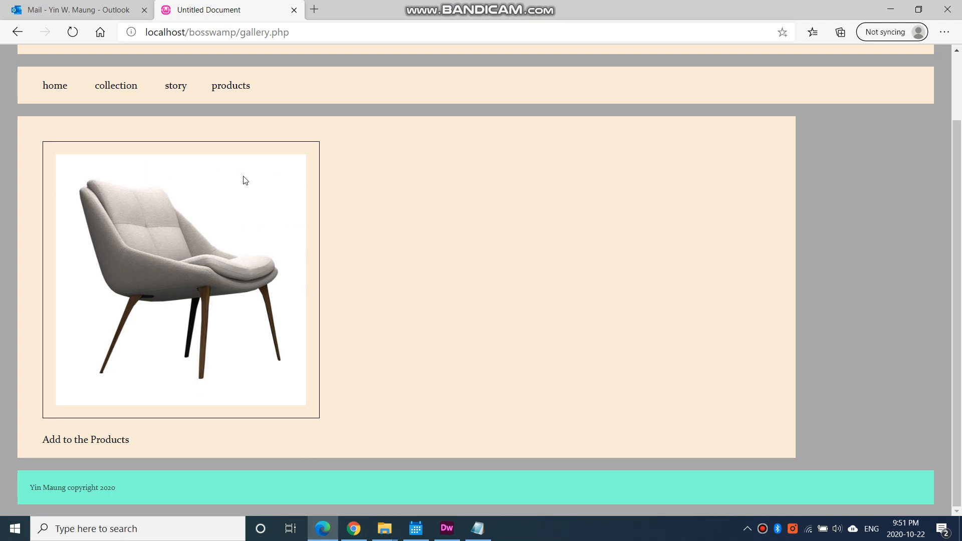
- Change the page address from upload.php to uploadform.php
double_click(251, 32)
text(upload)
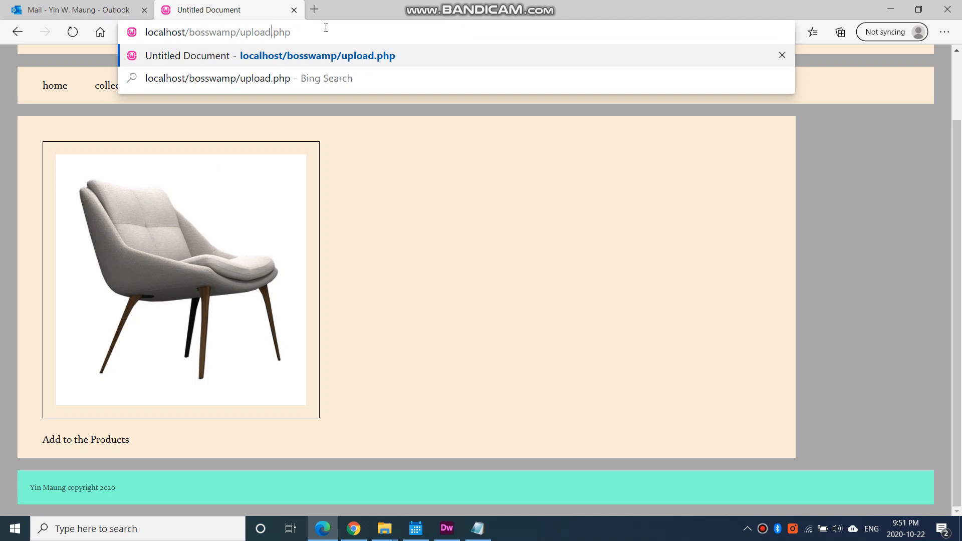
text(form)
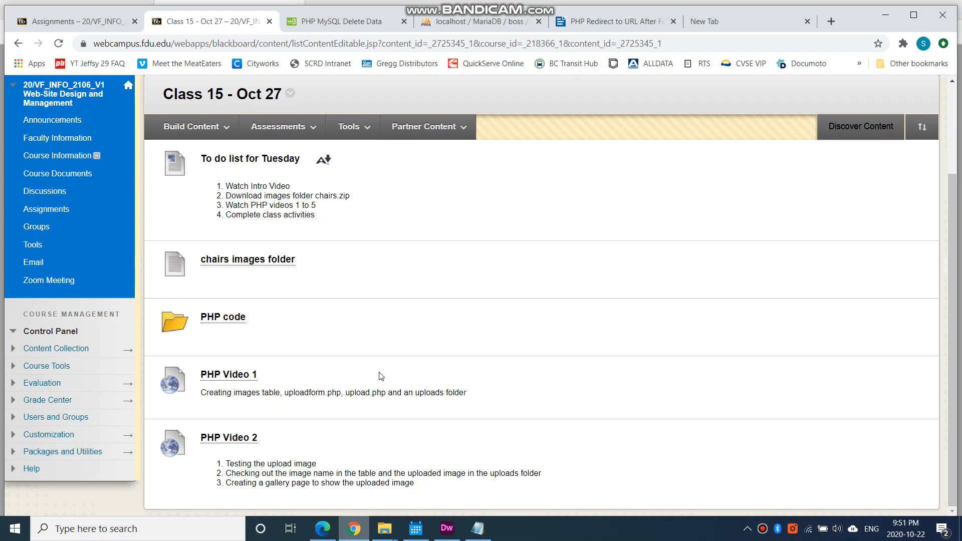
- Browse the boss images table, holding only columbus-lounge-chair-birch.jpg
click(479, 21)
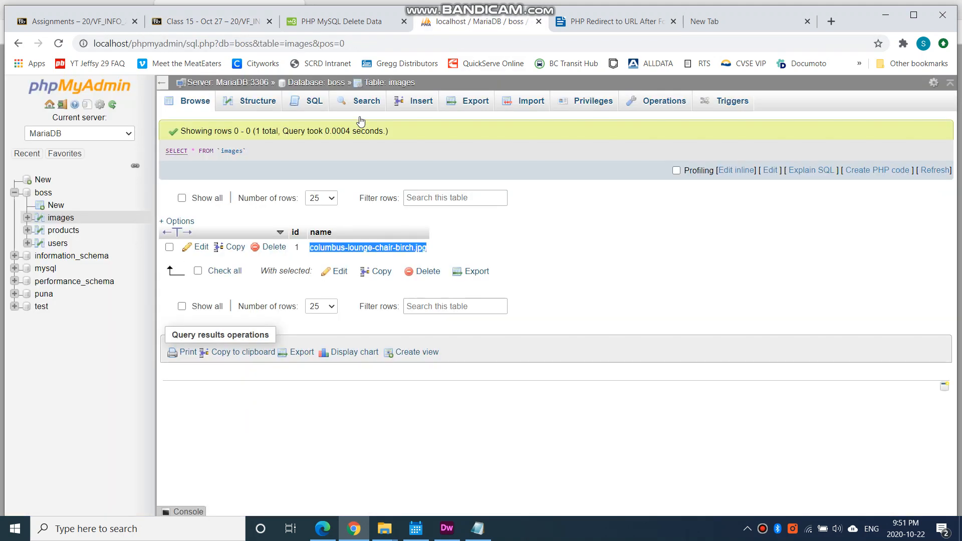
mouse_move(213, 118)
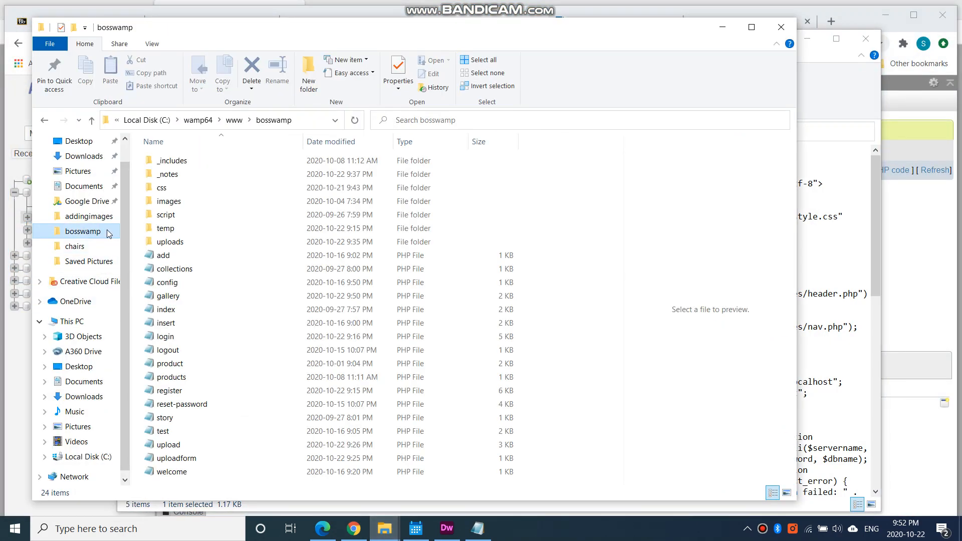
- Open bosswamp's uploads folder, which contains only columbus-lounge-chair-birch
double_click(170, 241)
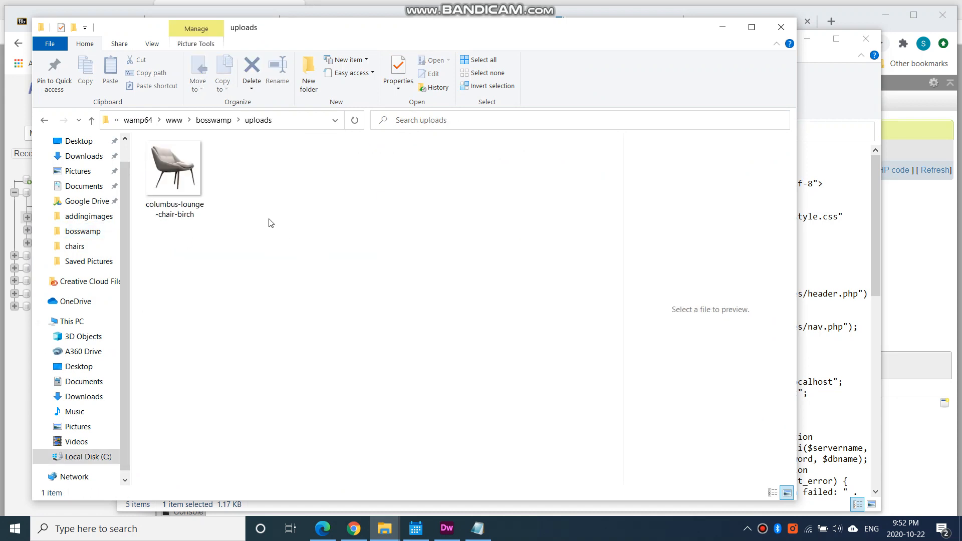
mouse_move(349, 502)
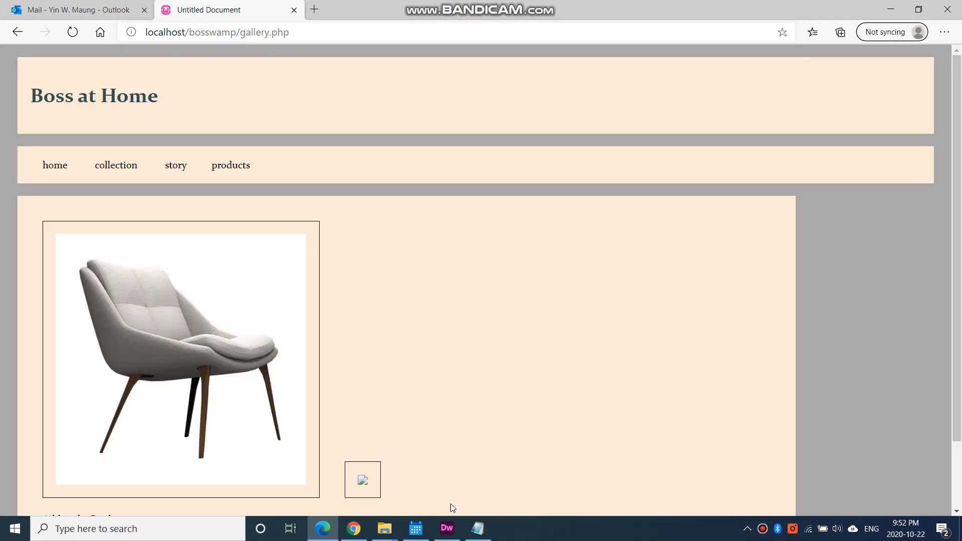
mouse_move(252, 241)
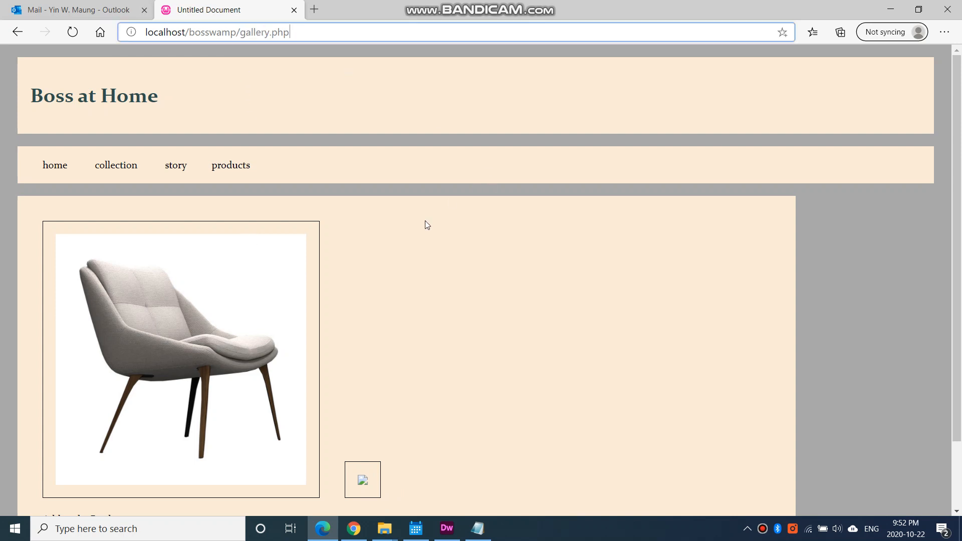
mouse_move(354, 529)
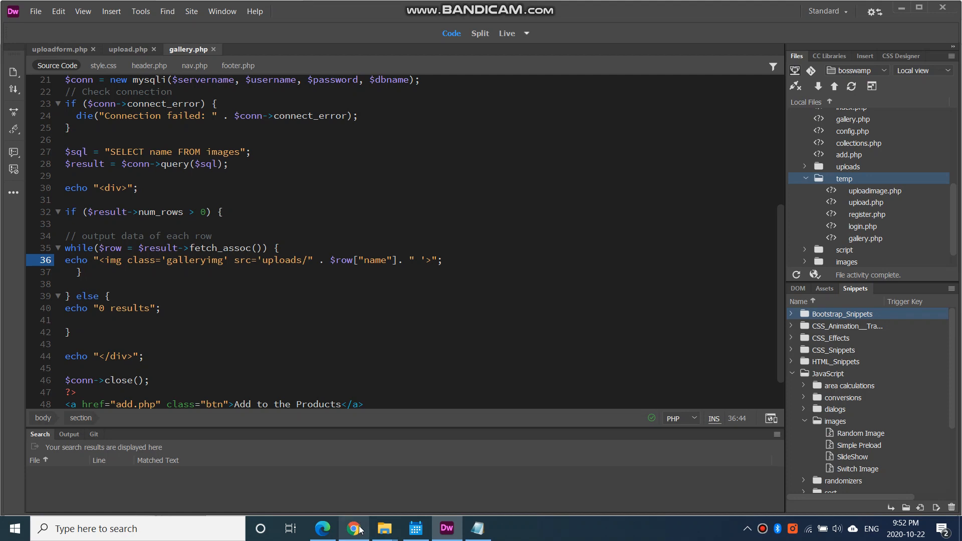
mouse_move(353, 529)
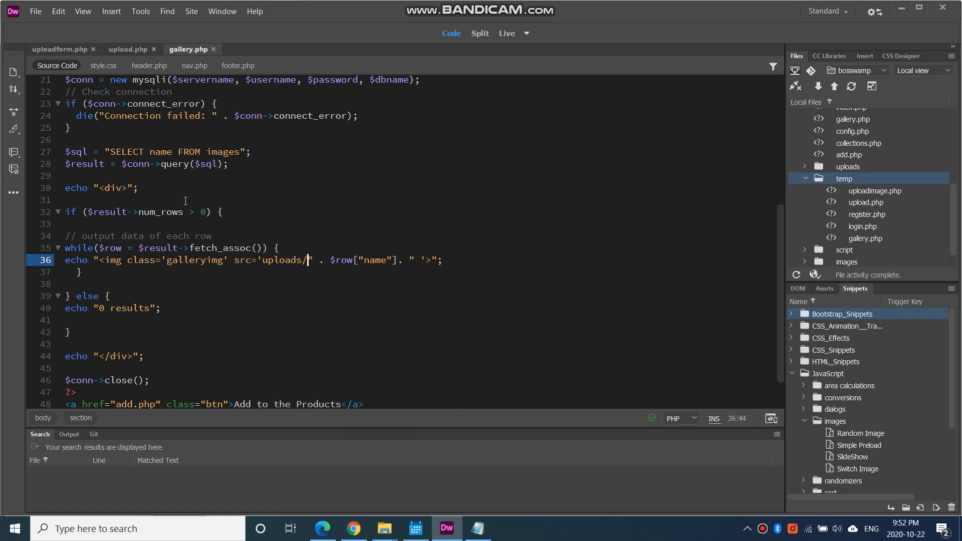
mouse_move(63, 49)
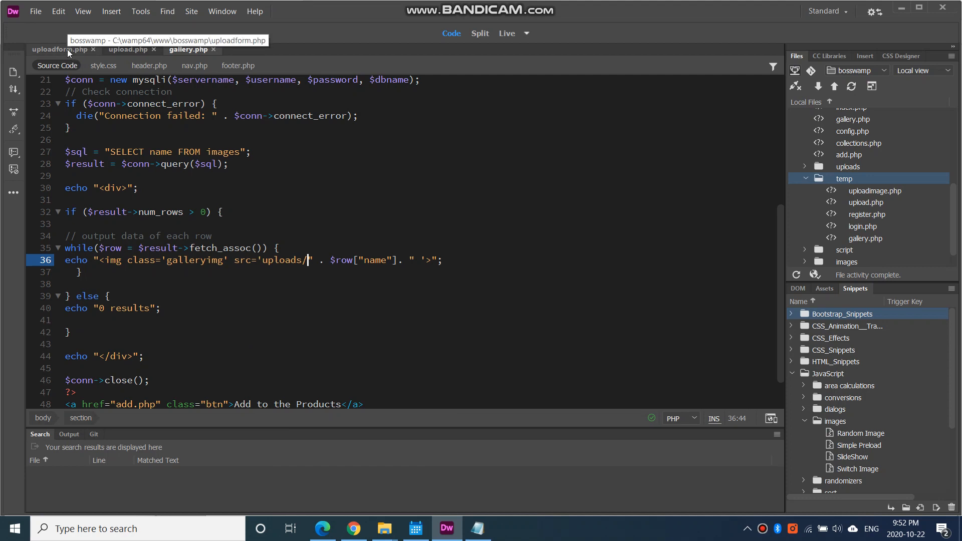
- Switch to upload.php and select the INSERT query block on lines 17–24
click(128, 50)
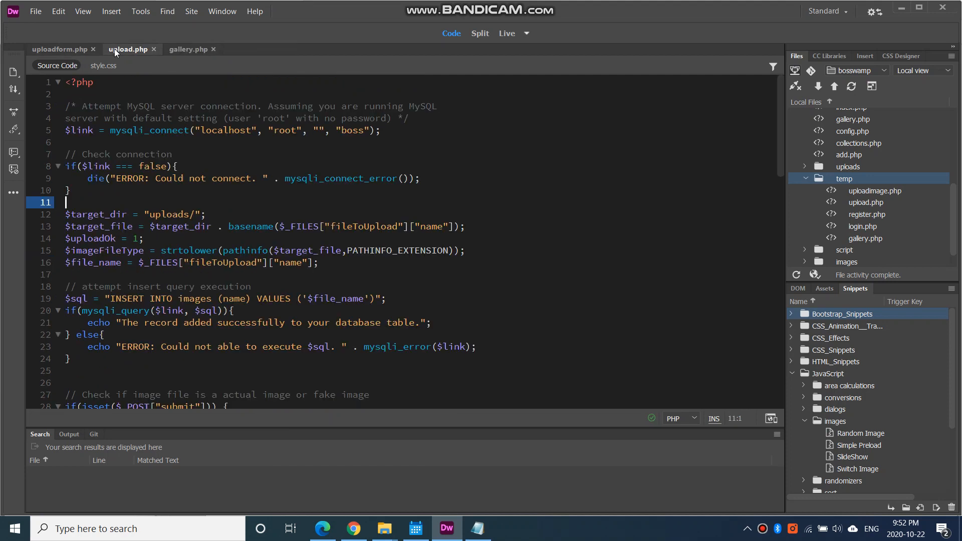
scroll(down, 3)
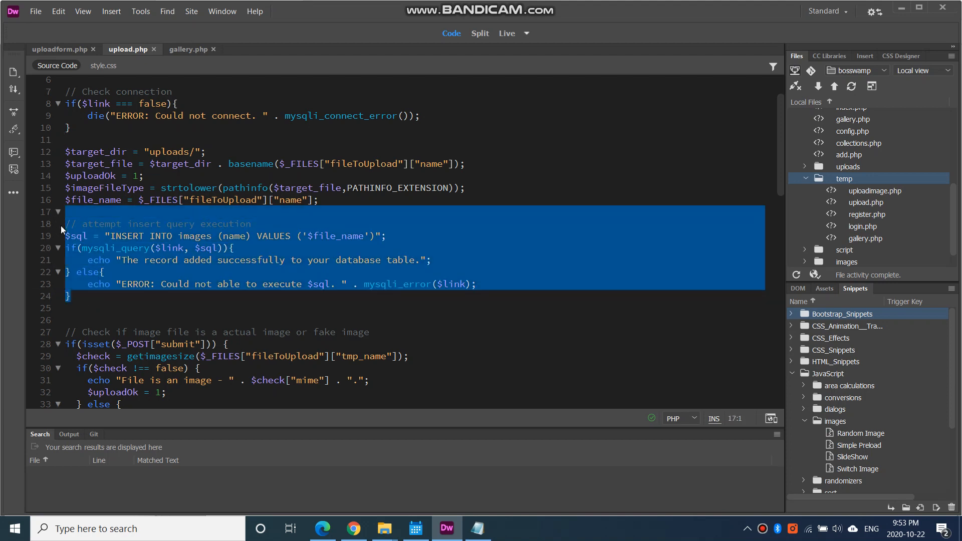
- Cut the images-table insert query block out of upload.php
right_click(102, 250)
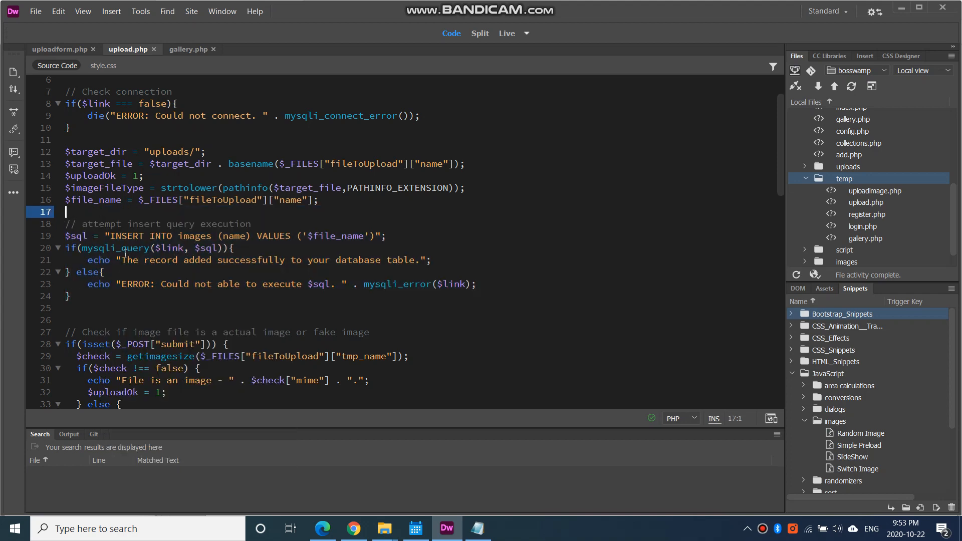
drag(67, 224, 71, 296)
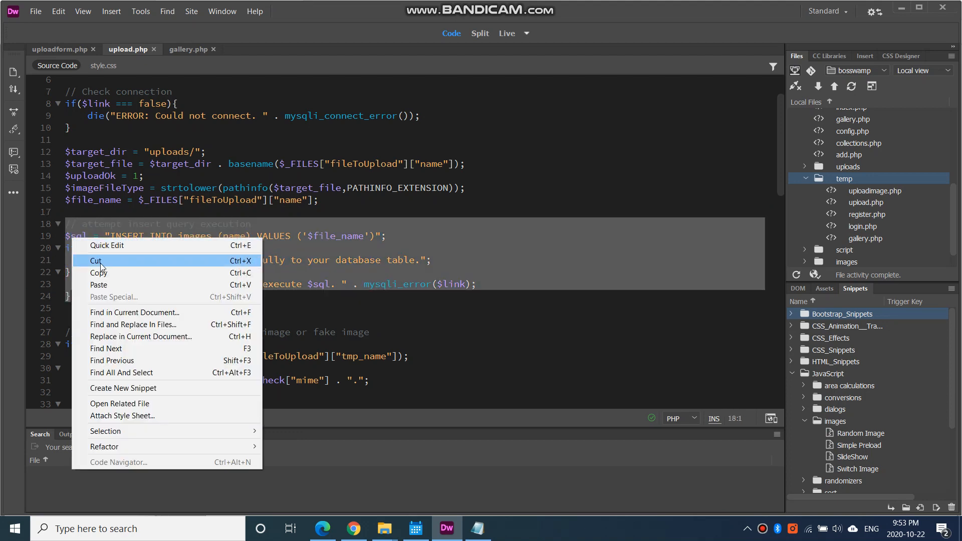
click(96, 261)
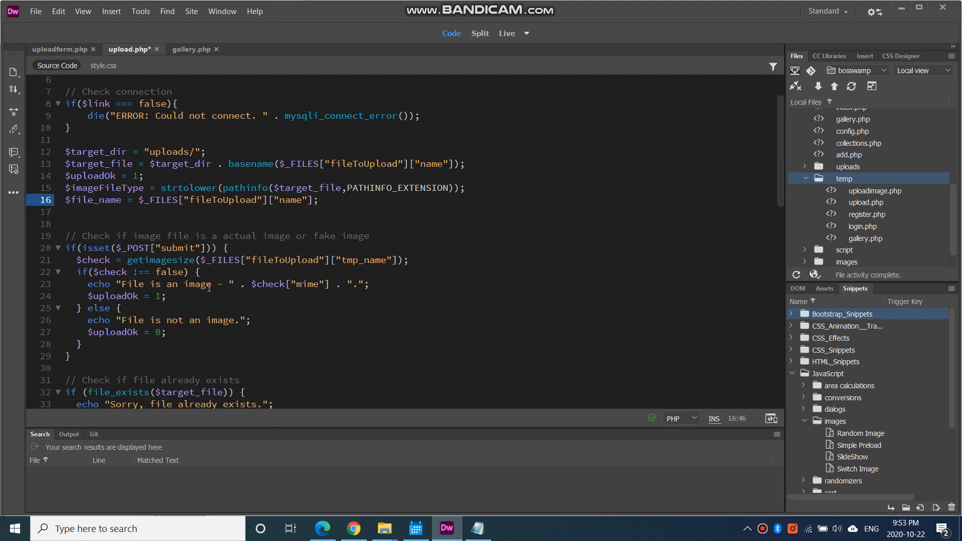
scroll(down, 3)
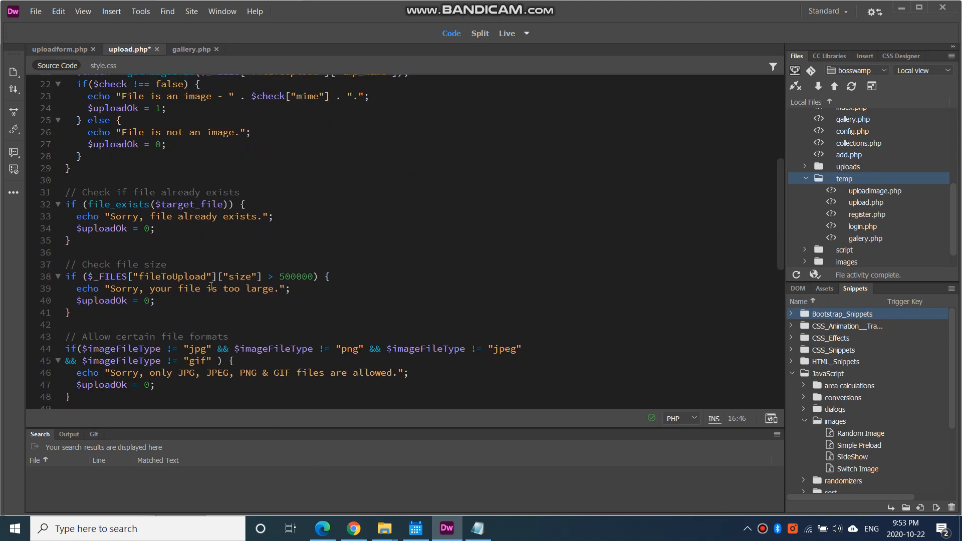
scroll(down, 3)
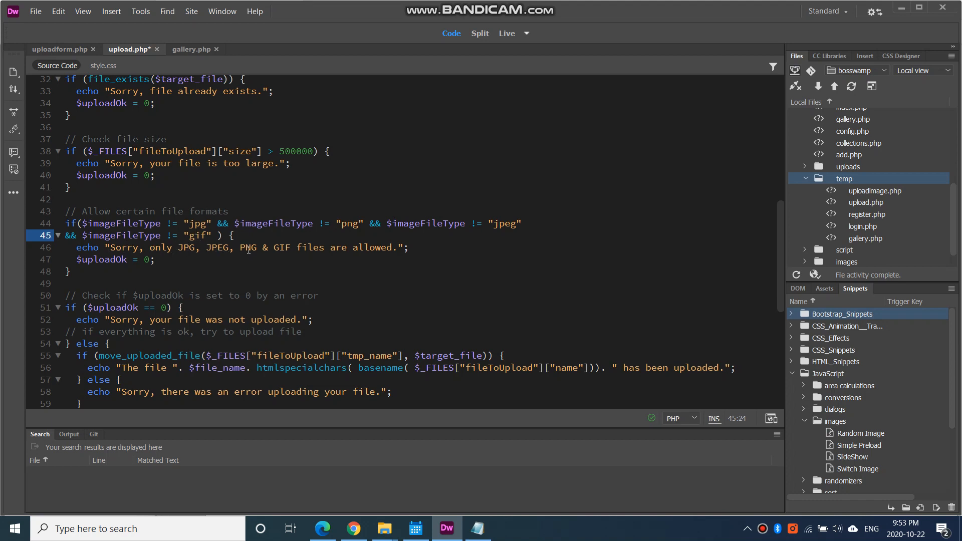
mouse_move(324, 252)
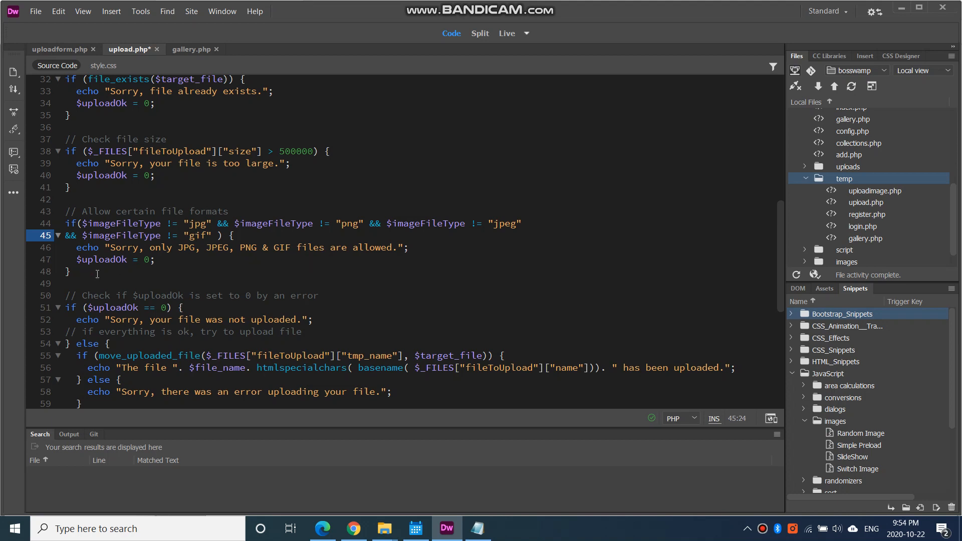
- Type an else { } branch after the format check and paste the insert query inside
text(e)
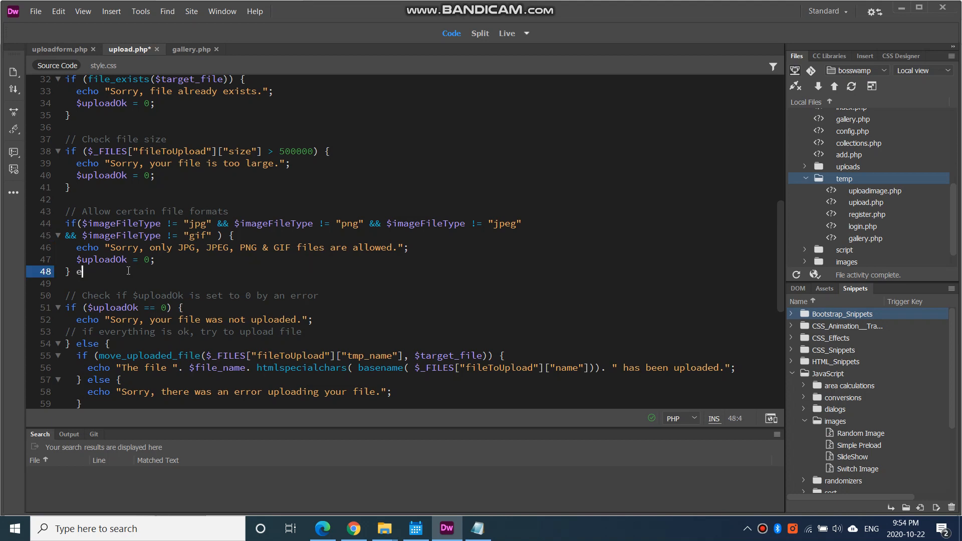
text(lse)
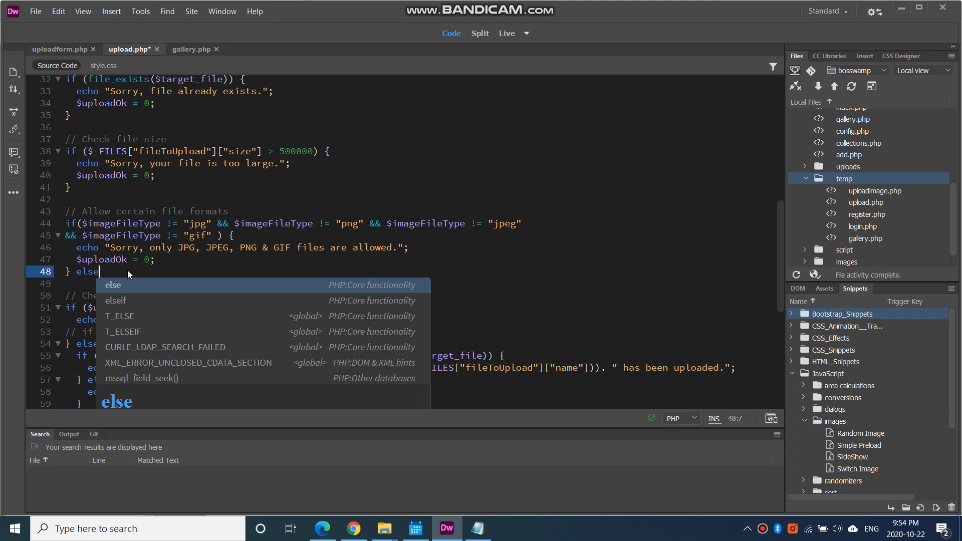
text({})
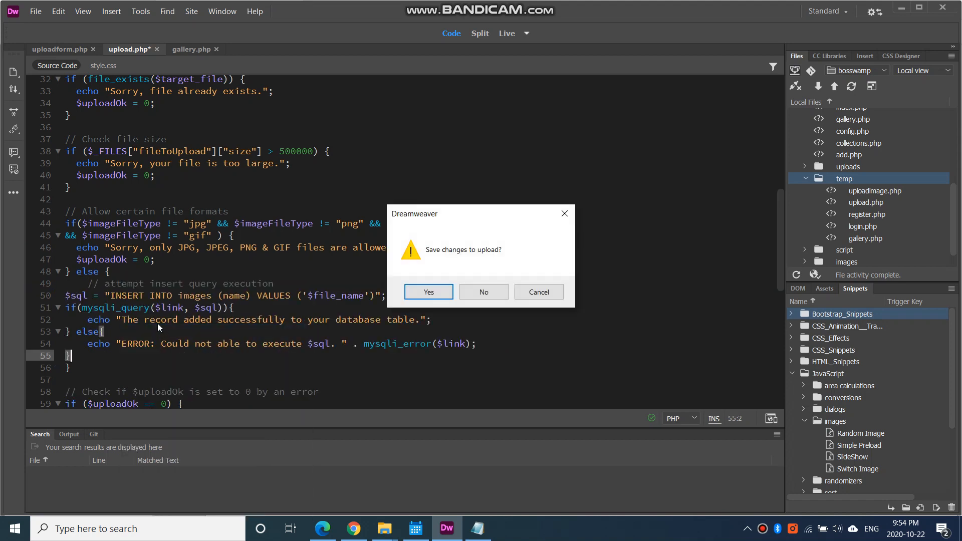
mouse_move(428, 292)
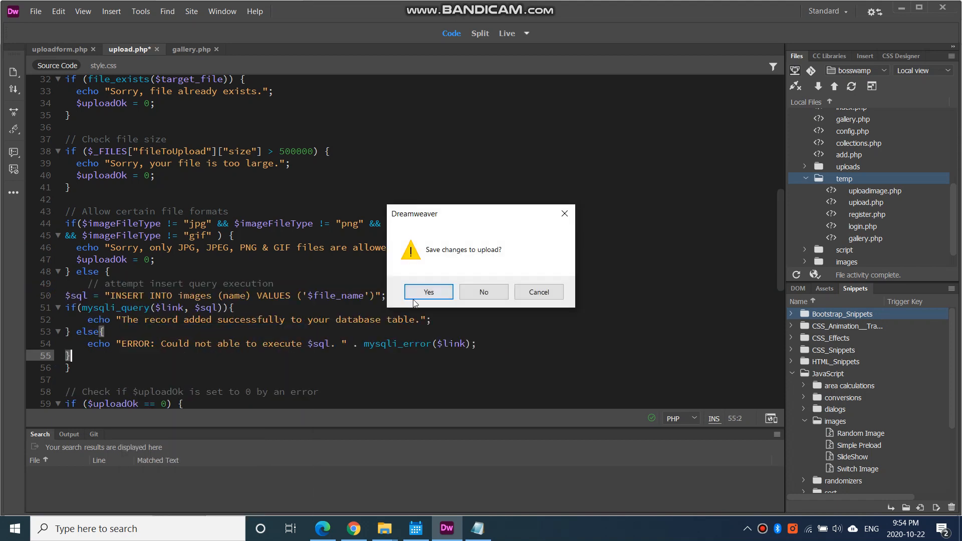
- Dismiss the save prompt and verify the table name in the insert query
click(427, 292)
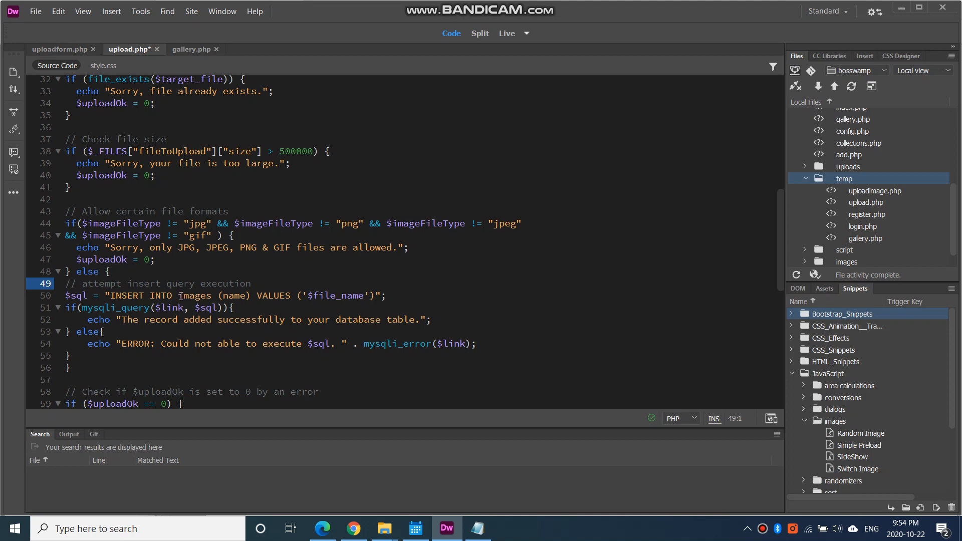
double_click(196, 296)
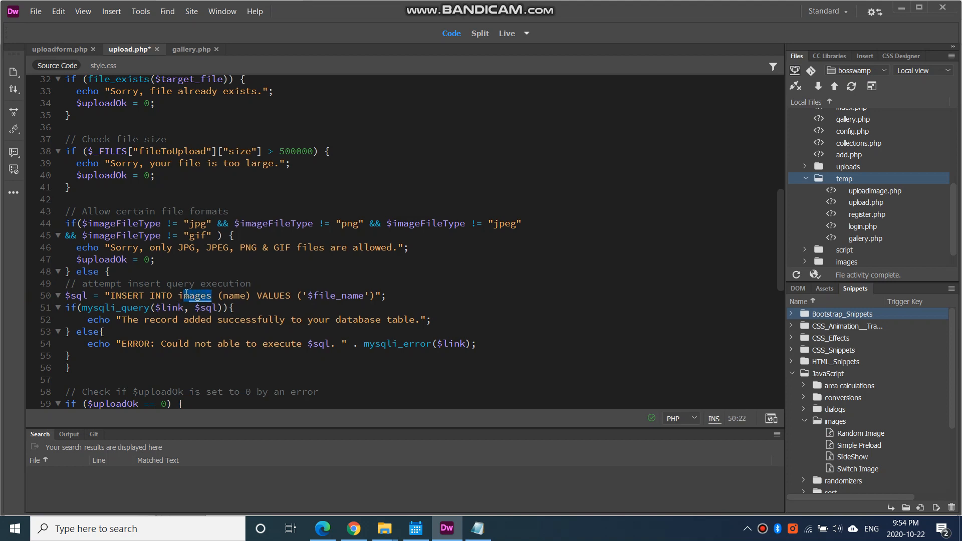
double_click(197, 295)
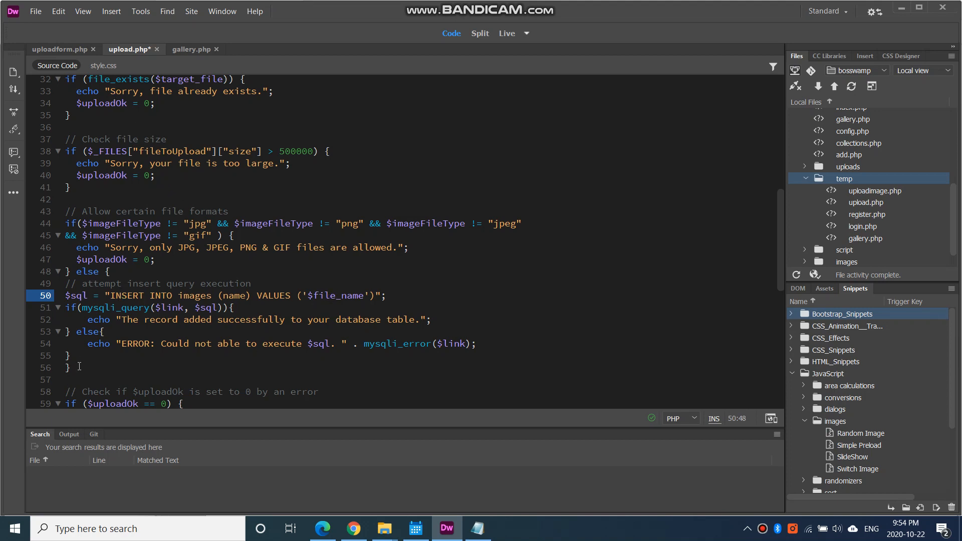
mouse_move(131, 328)
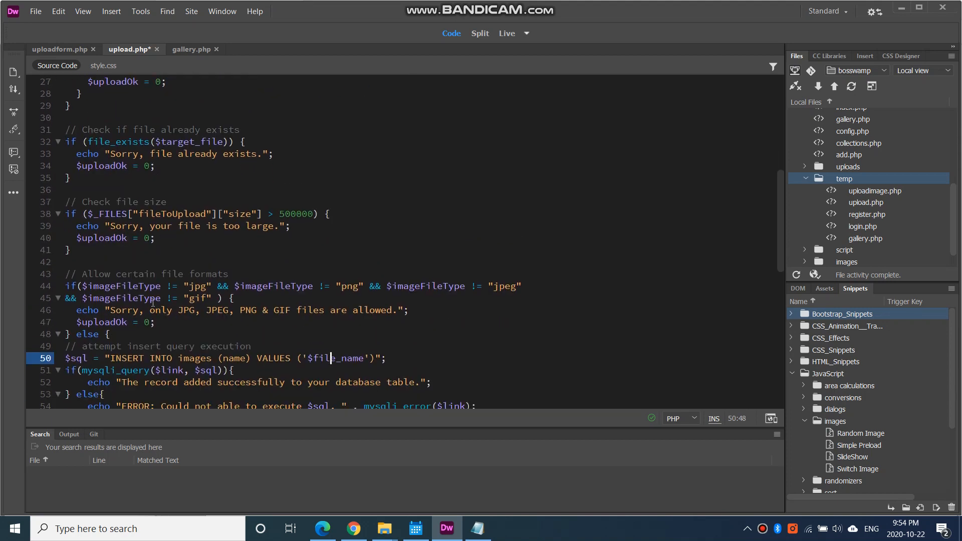
- Verify the else branch's opening and closing braces, then save upload.php via File > Save
click(35, 11)
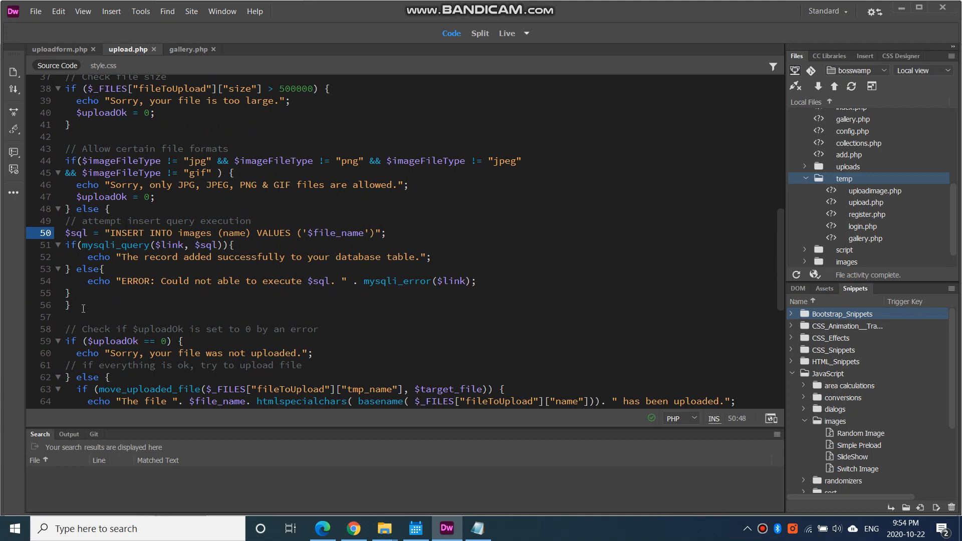
click(69, 306)
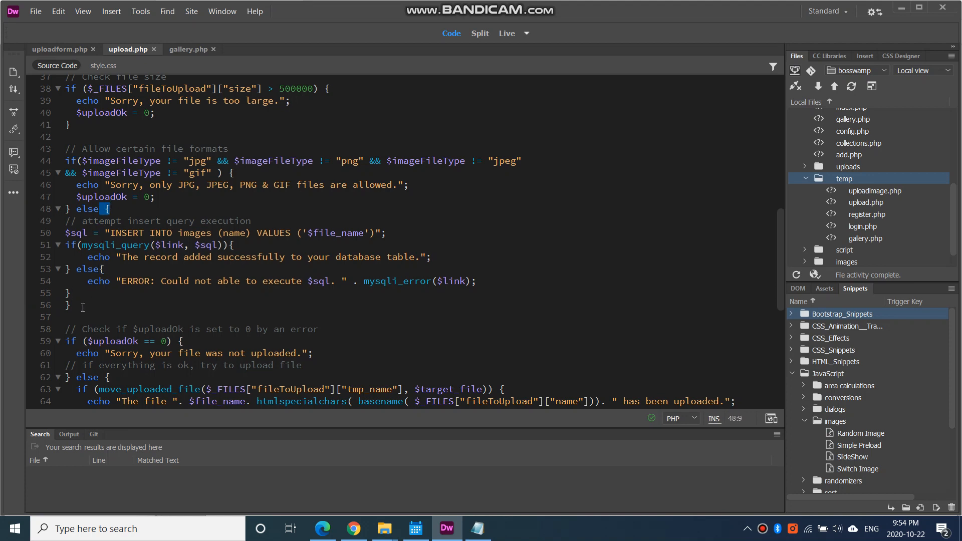
click(67, 305)
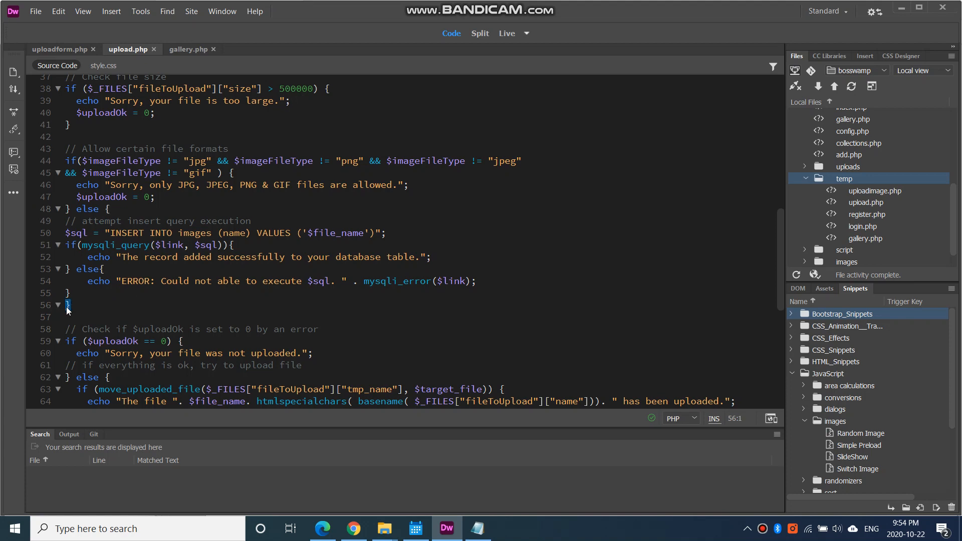
click(109, 209)
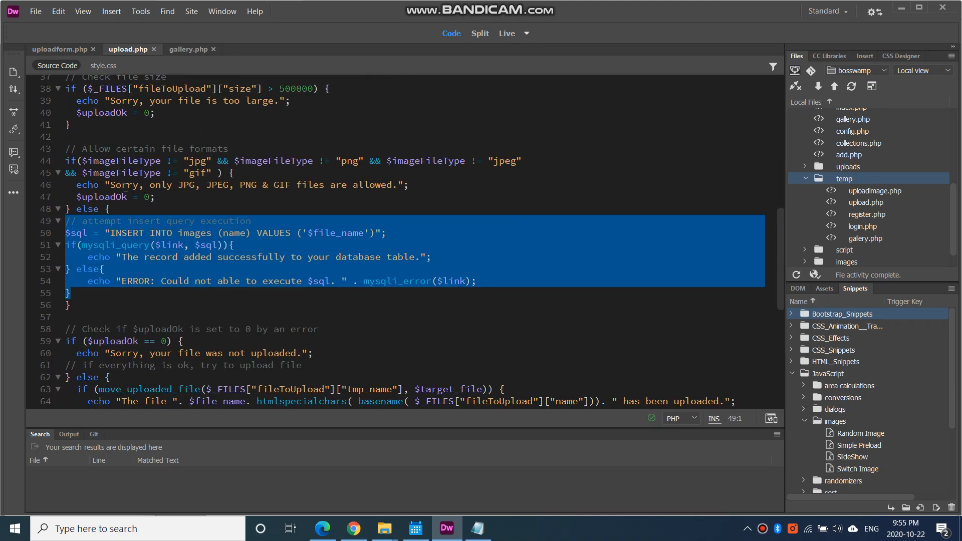
click(35, 11)
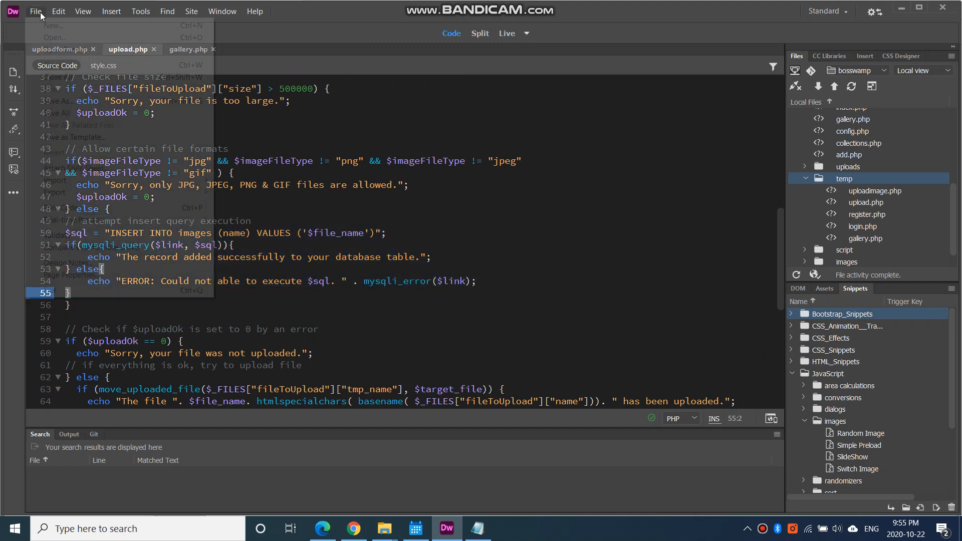
click(279, 137)
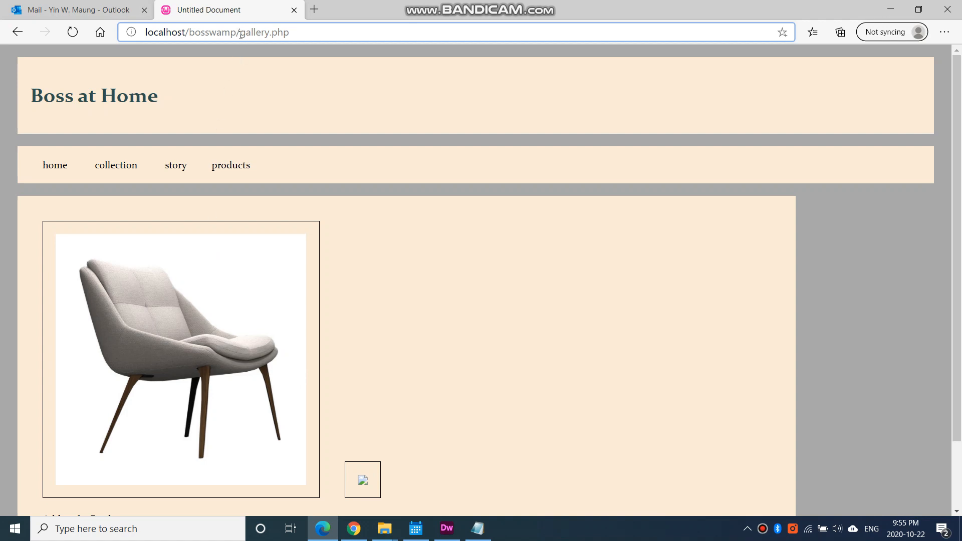
- Delete the c-red-chair.webp row from the images table in phpMyAdmin
double_click(254, 33)
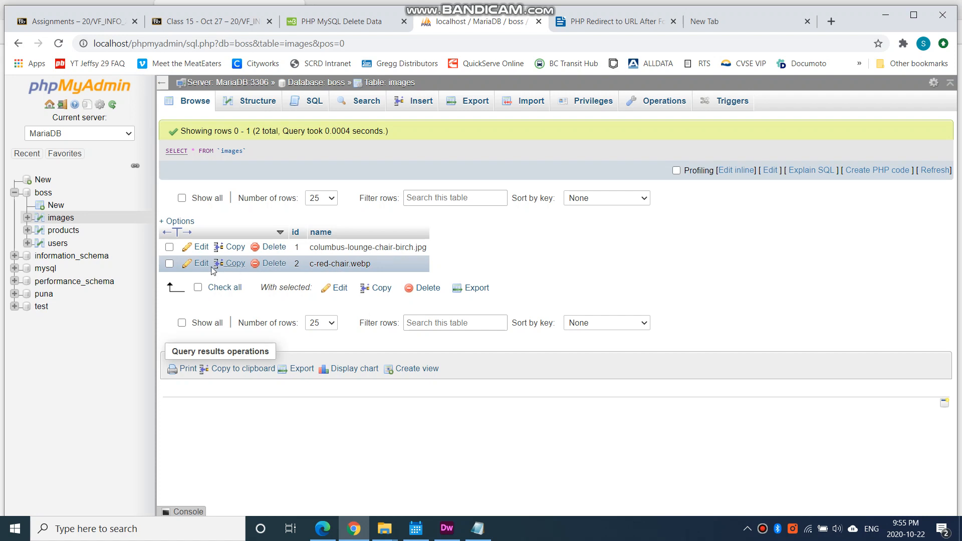
click(170, 263)
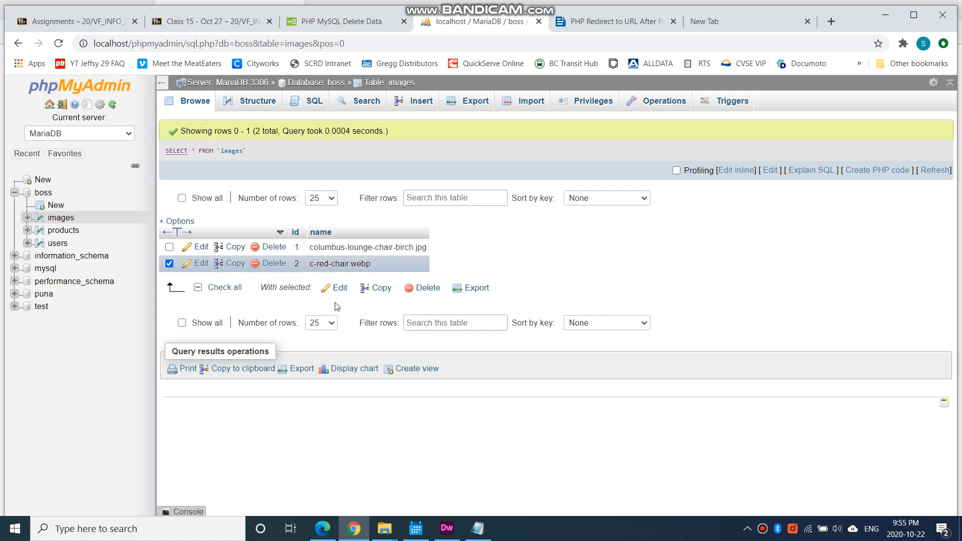
click(274, 263)
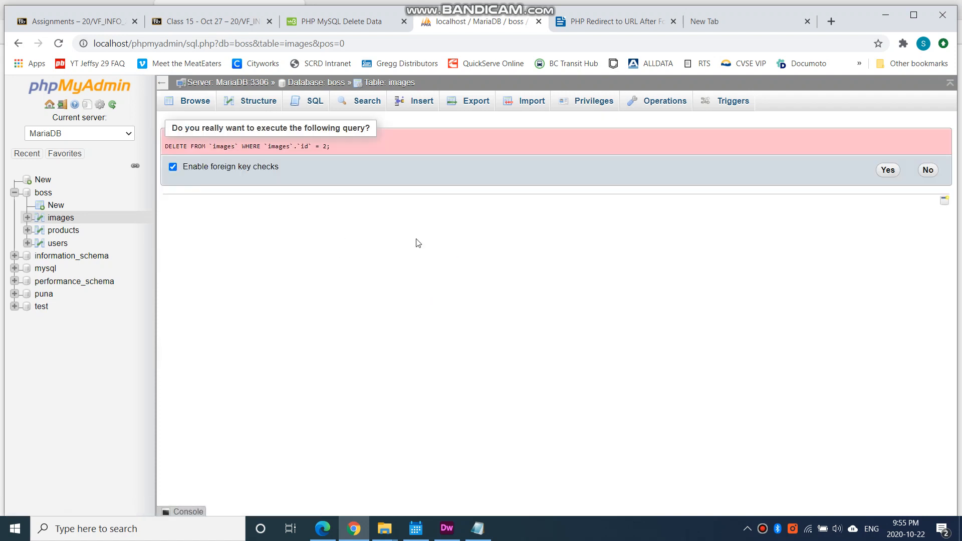
click(887, 170)
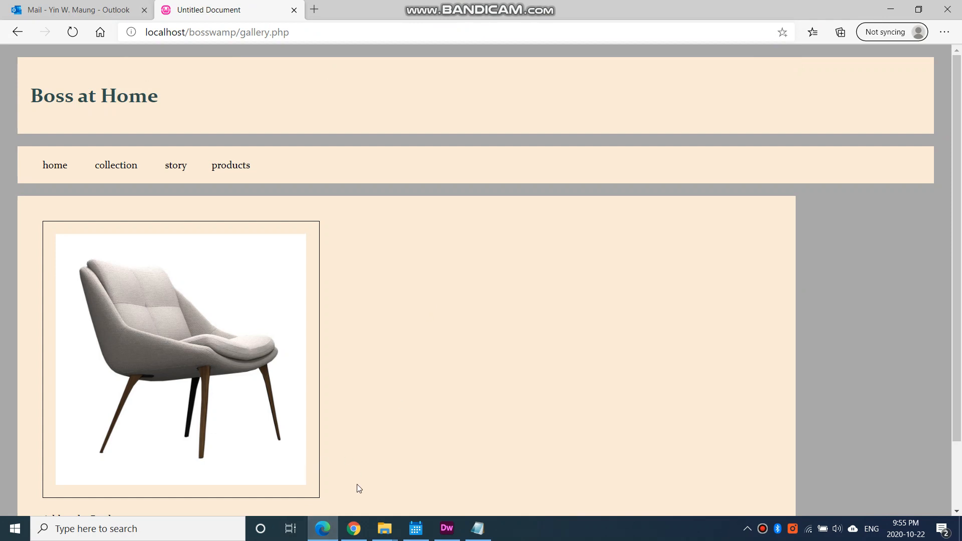
- Try uploading c-red-chair via localhost/bosswamp/uploadform.php, then recheck the images table
click(242, 32)
text(uploadform)
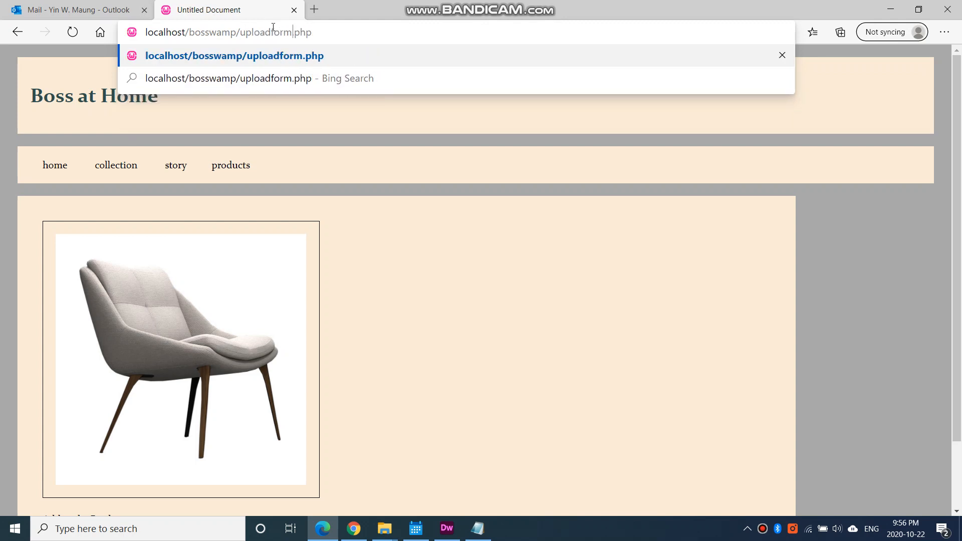
click(218, 99)
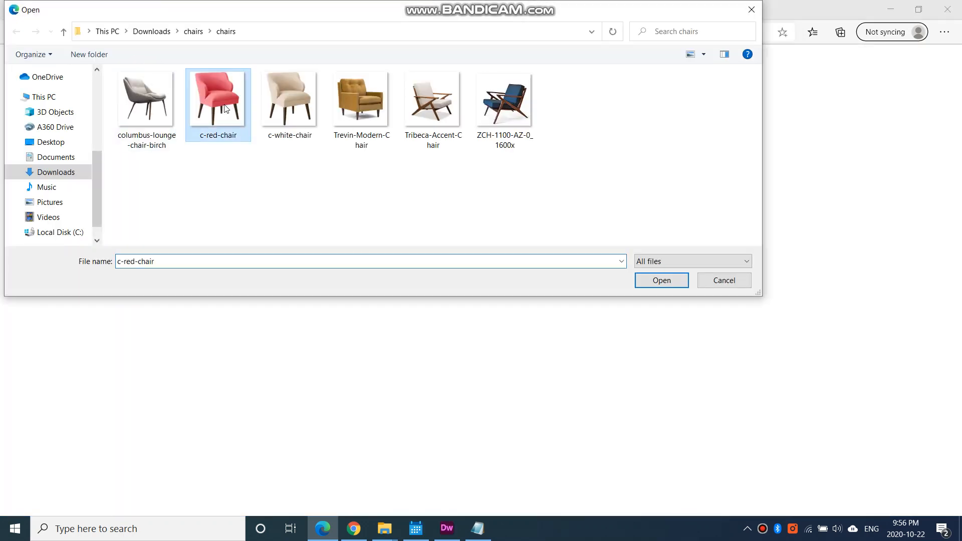
click(662, 281)
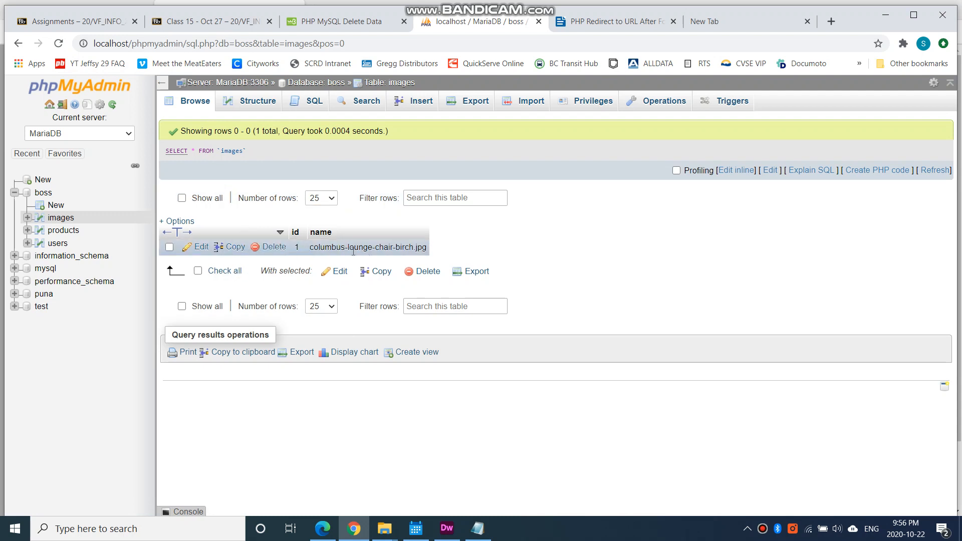
double_click(367, 247)
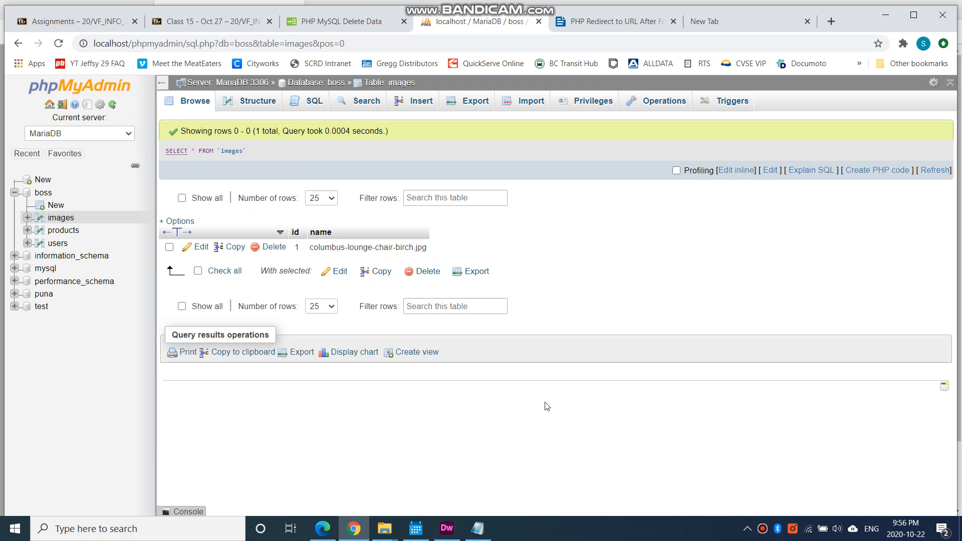
mouse_move(355, 529)
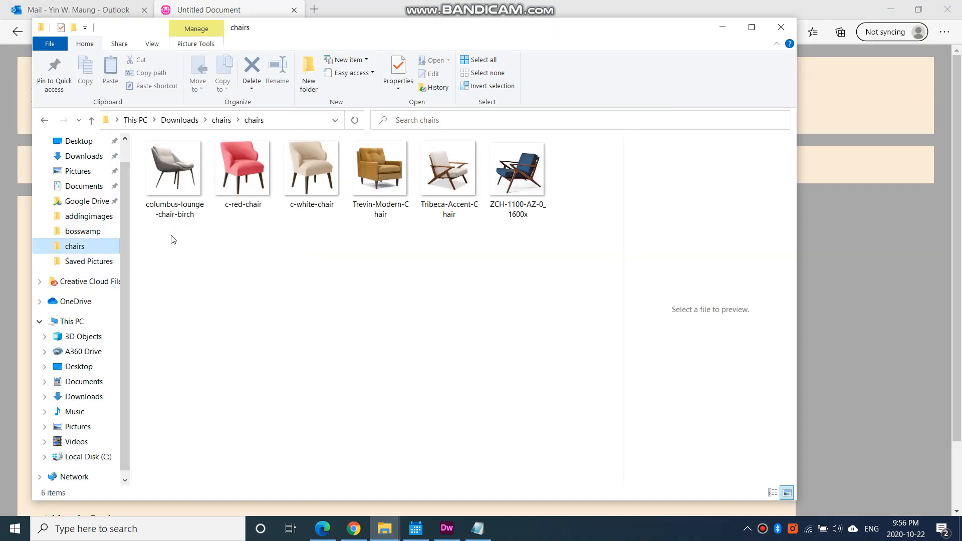
- Confirm in Properties that c-white-chair is a .webp file, then return to Edge
click(311, 167)
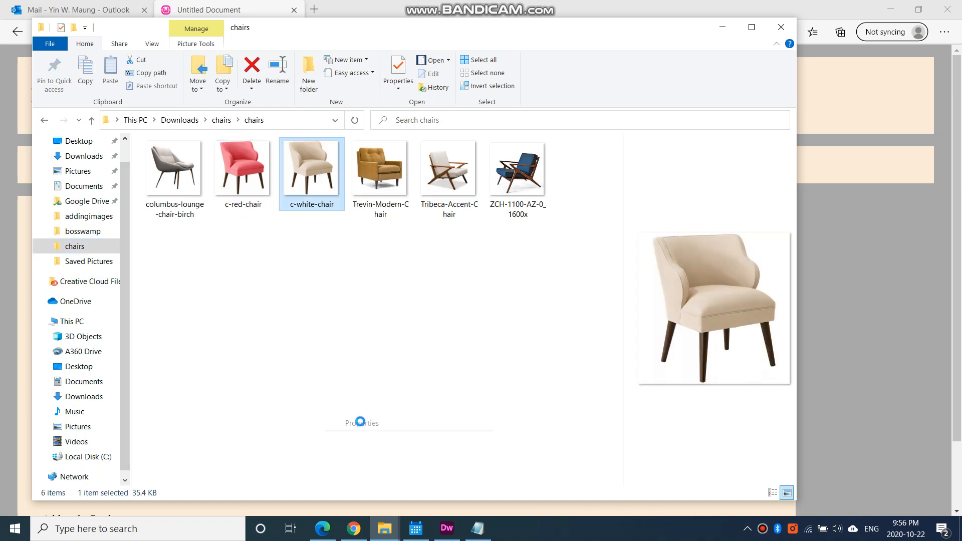
click(397, 72)
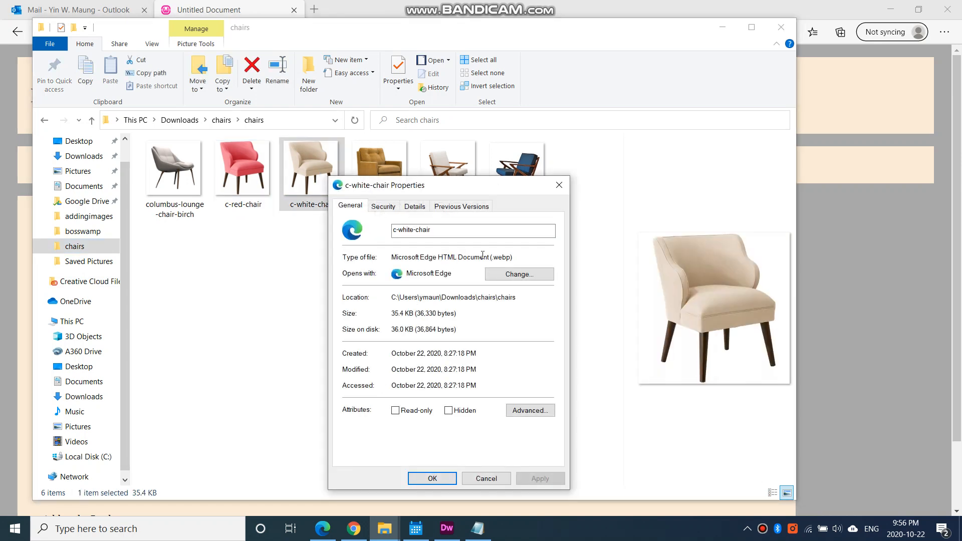
double_click(497, 256)
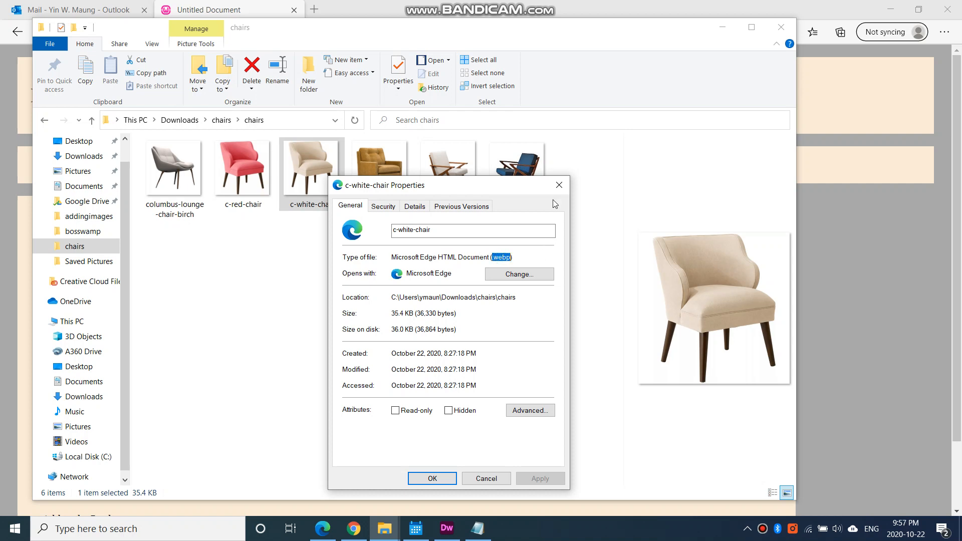
click(227, 10)
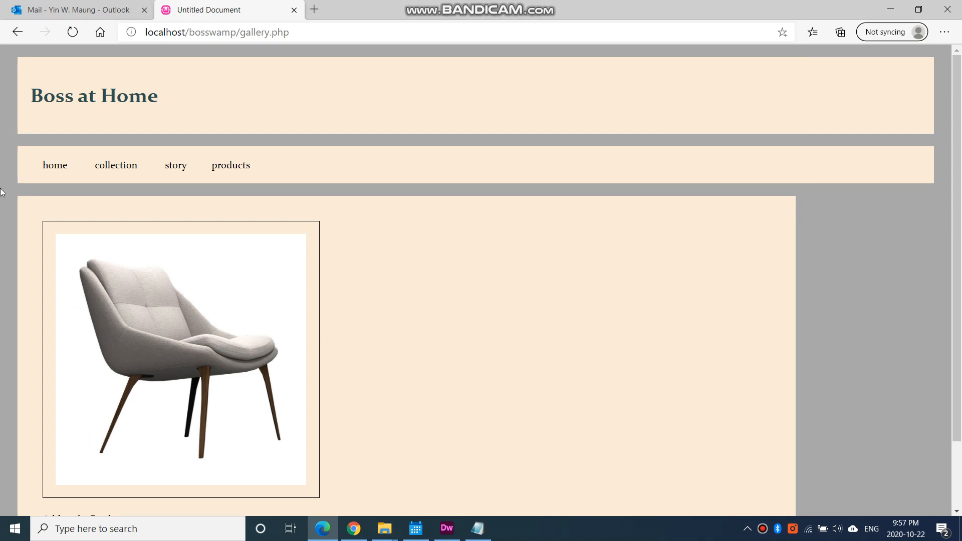
- Upload c-white-chair through localhost/bosswamp/uploadform.php and go back to the form
click(216, 32)
text(up)
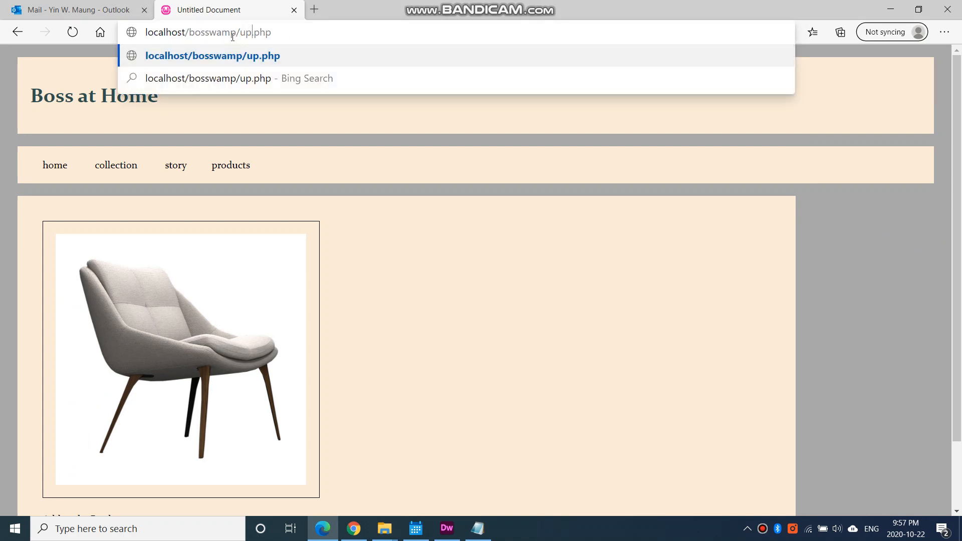
text(loadforms)
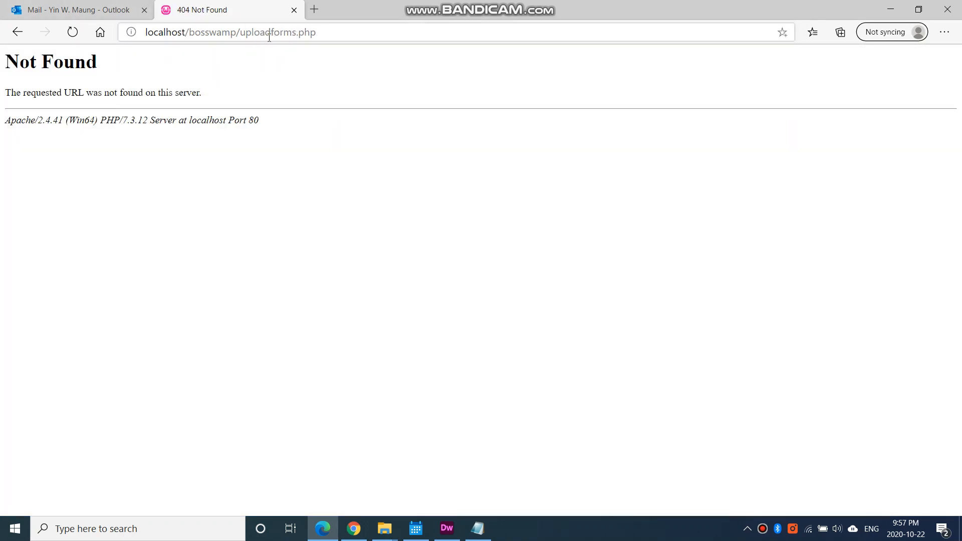
click(295, 32)
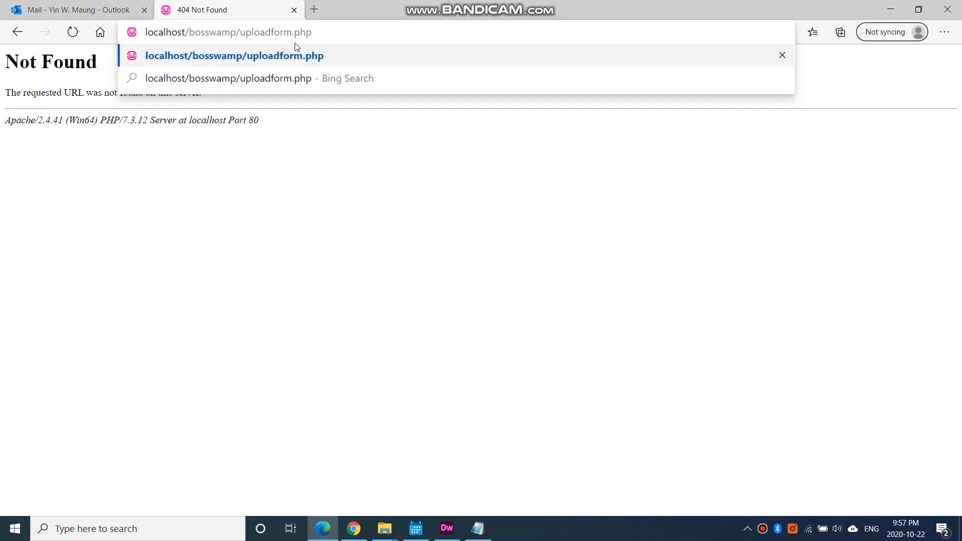
click(234, 55)
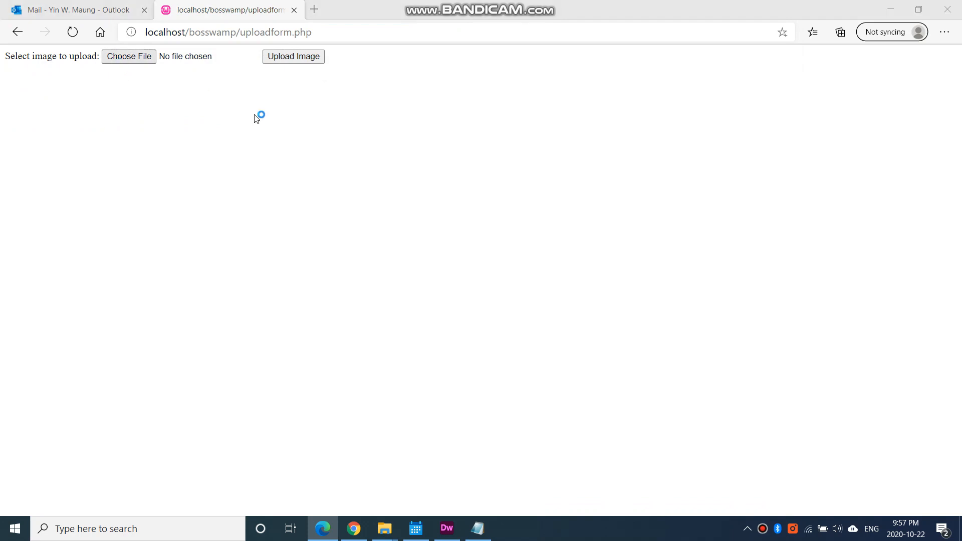
click(128, 55)
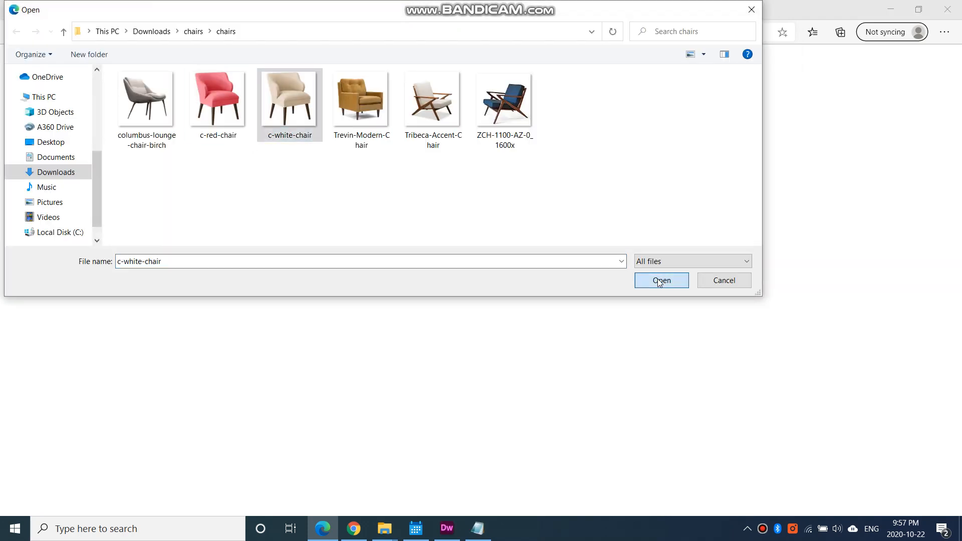
click(662, 281)
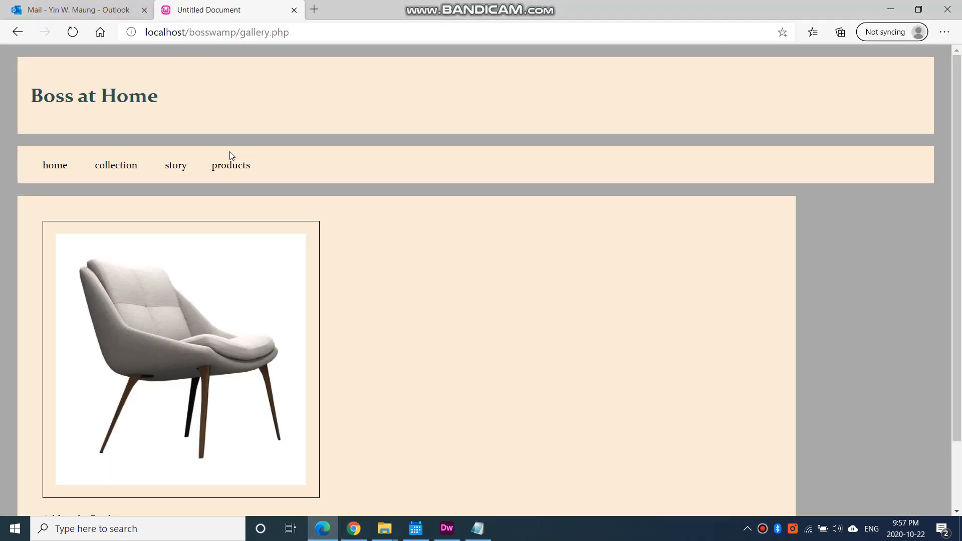
click(271, 33)
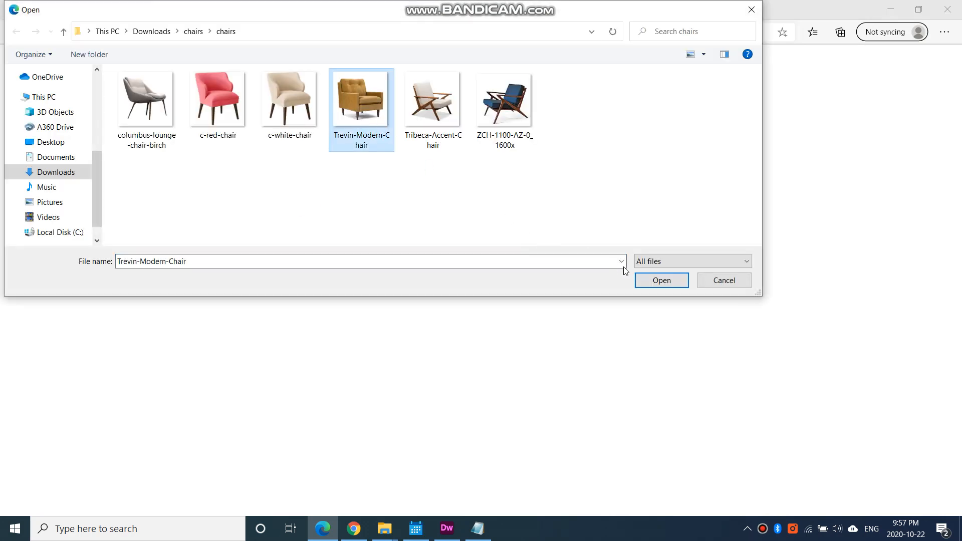
- Upload Trevin-Modern-Chair and Tribeca-Accent-Chair, checking the gallery in between
click(661, 280)
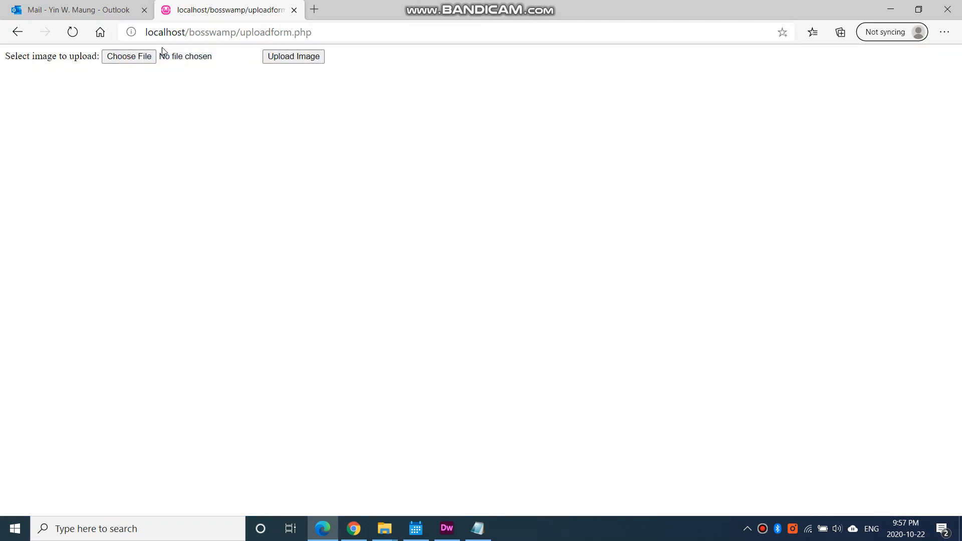
click(128, 56)
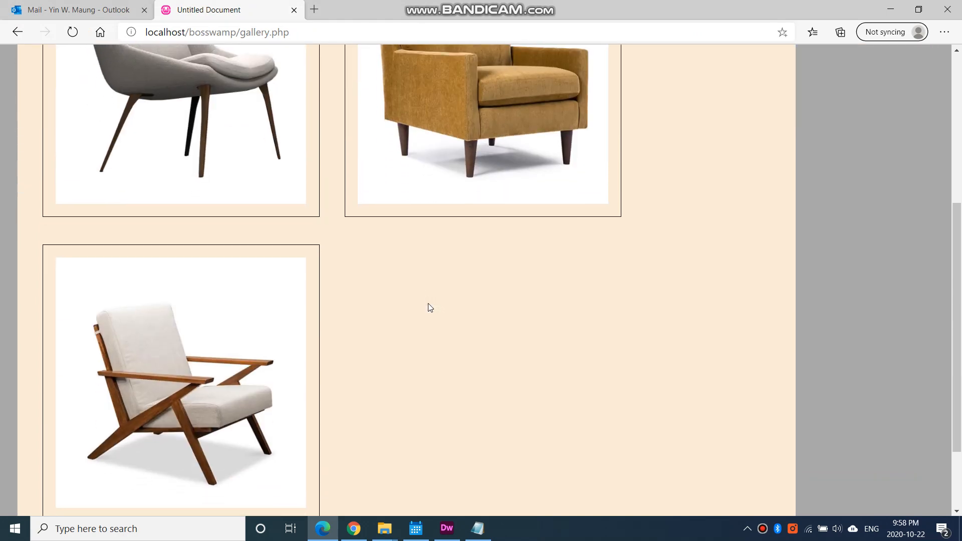
scroll(up, 3)
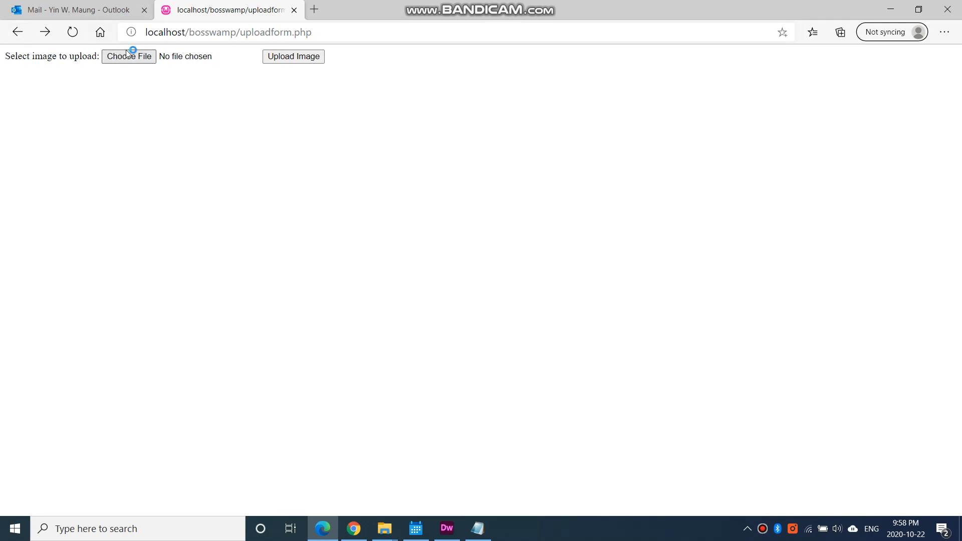
click(129, 56)
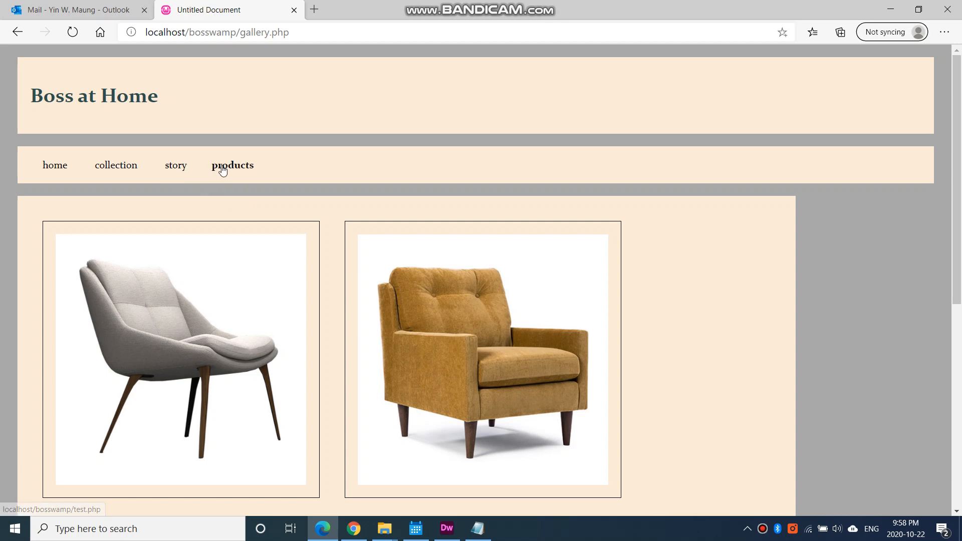
- Scroll the gallery, then change the address from gallery.php to uploadform.php
click(216, 32)
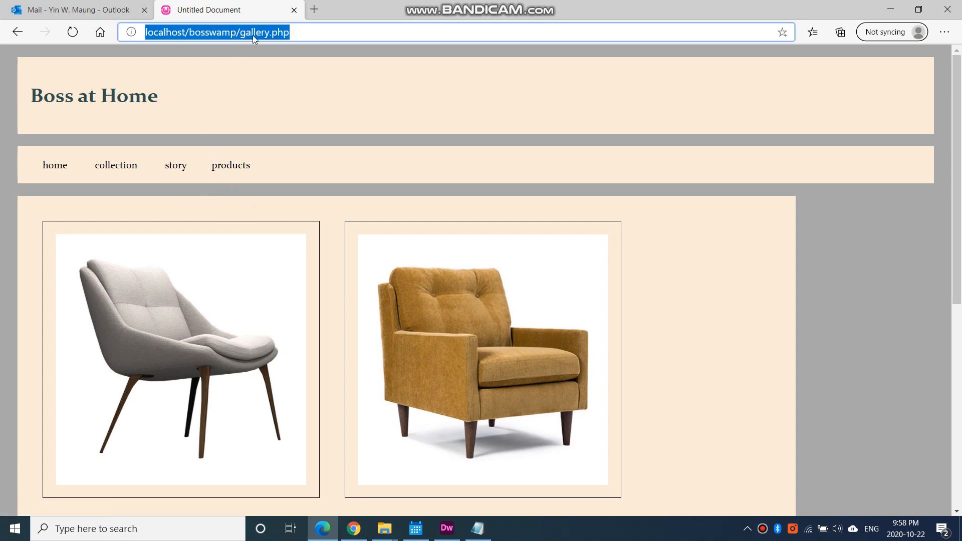
scroll(down, 3)
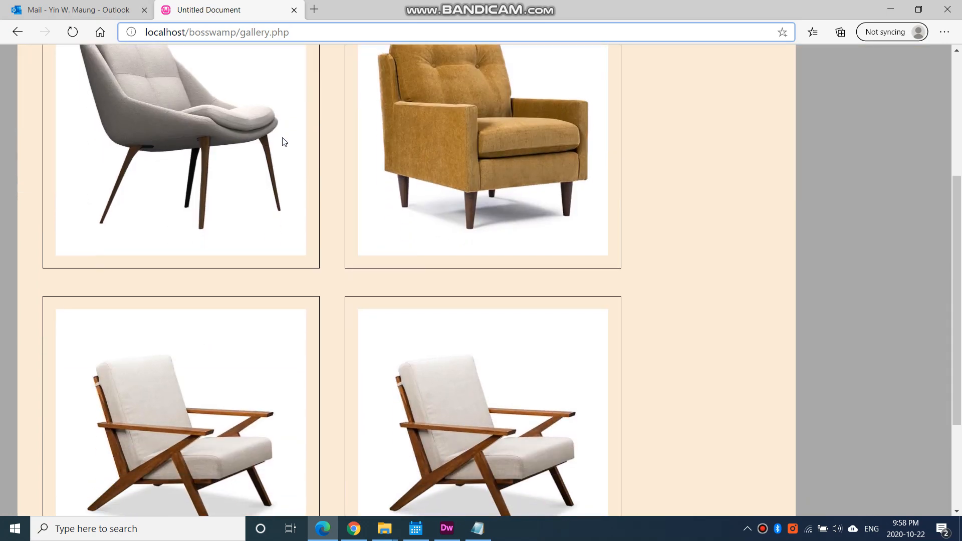
scroll(down, 3)
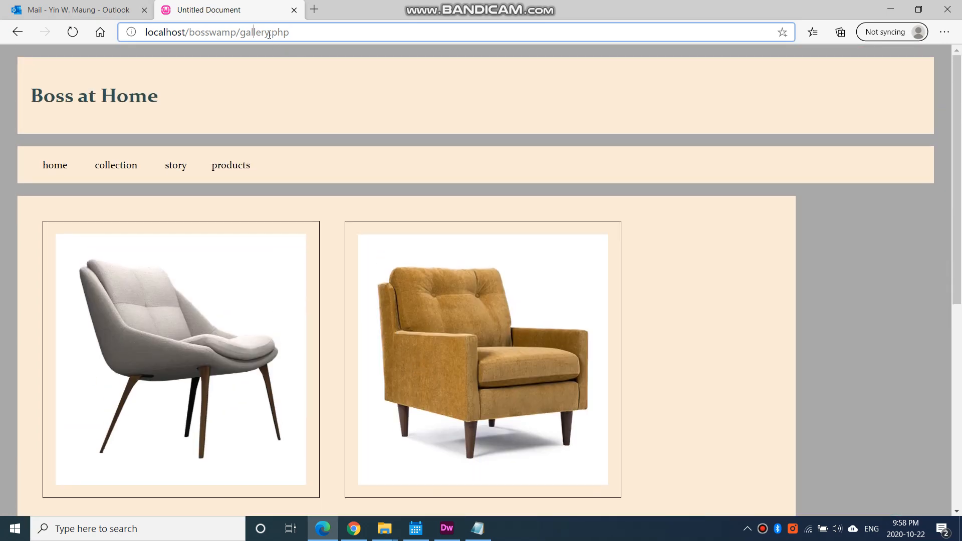
double_click(256, 32)
text(upload)
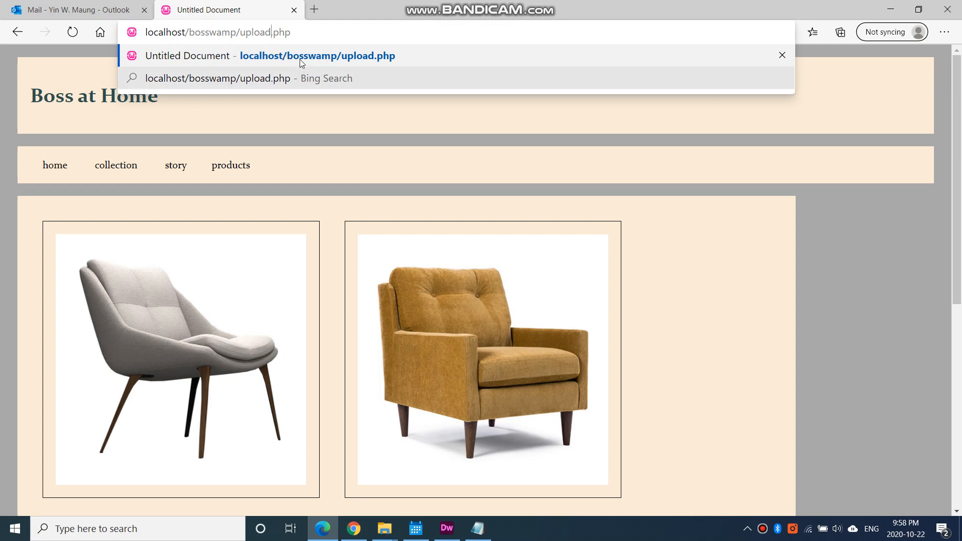
mouse_move(287, 55)
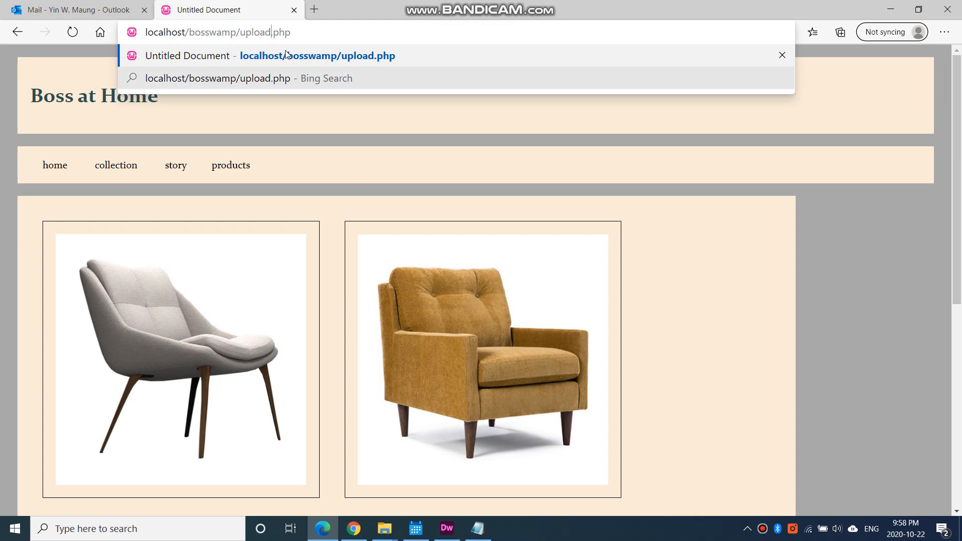
text(form)
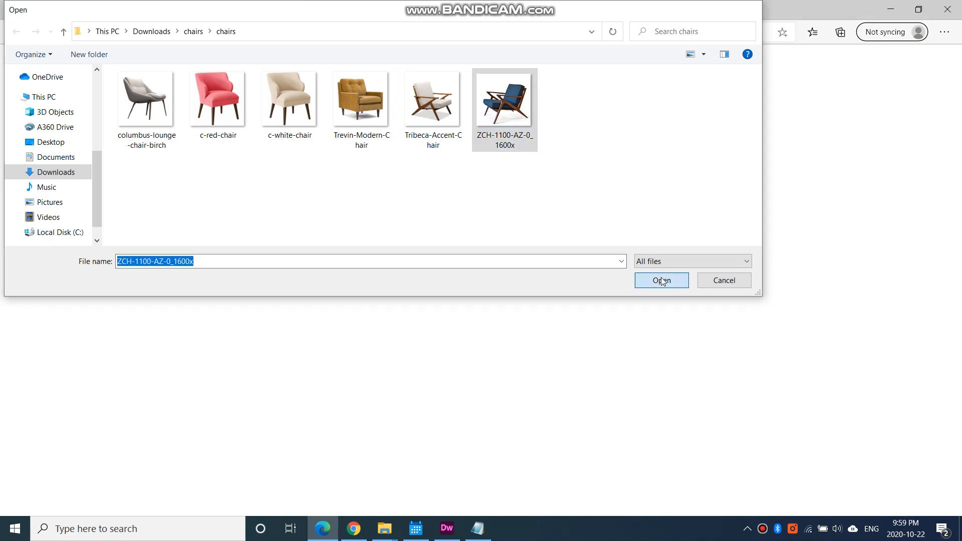
- Upload ZCH-1100-AZ-0_1600x and scroll the gallery to see the blue armchair
click(662, 281)
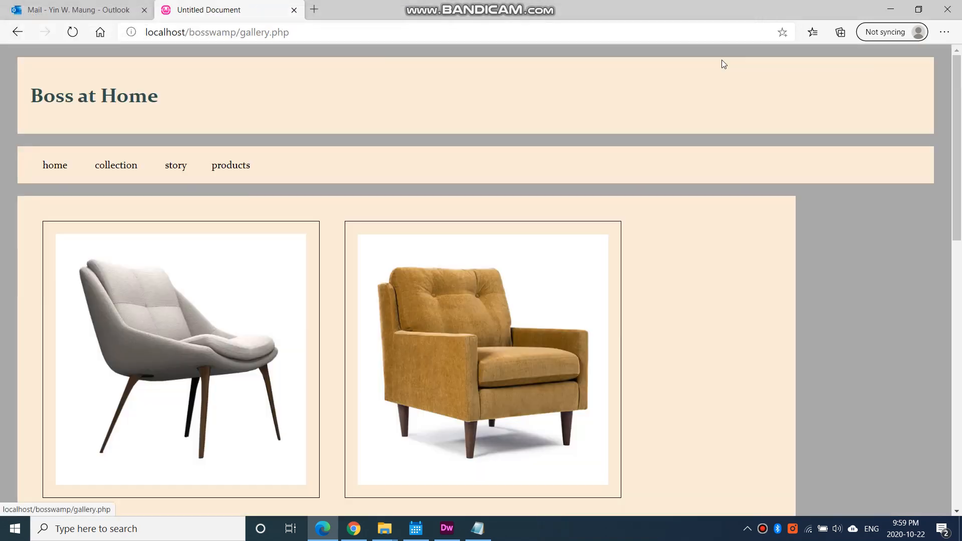
scroll(down, 3)
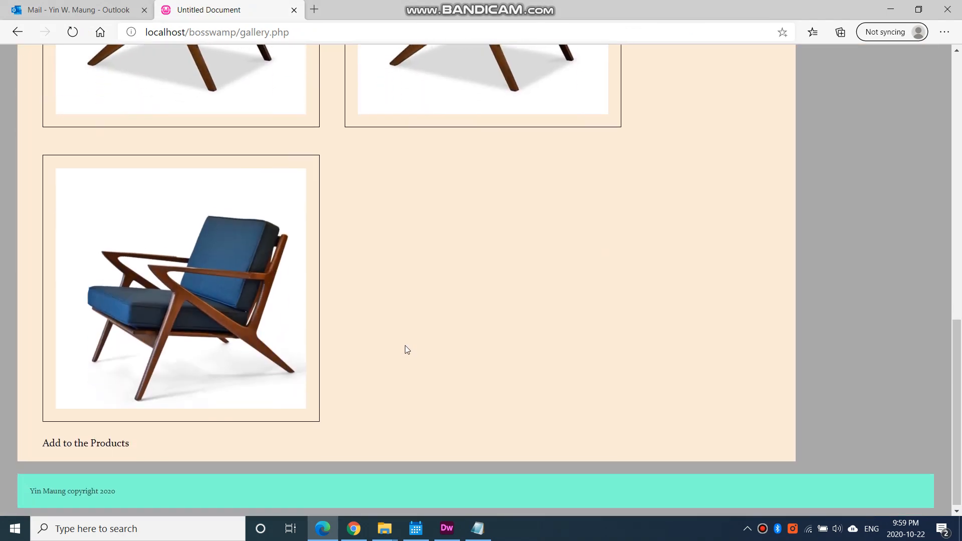
scroll(down, 3)
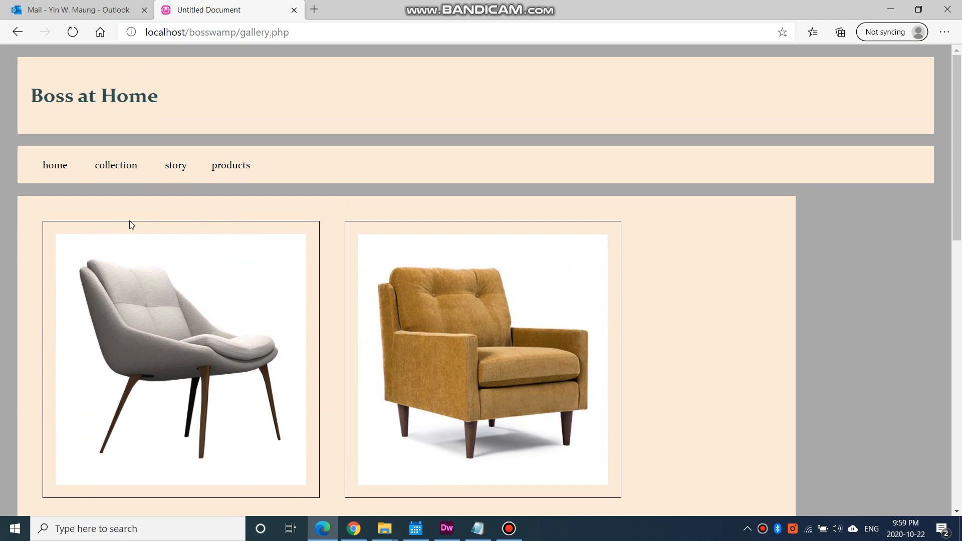
mouse_move(317, 389)
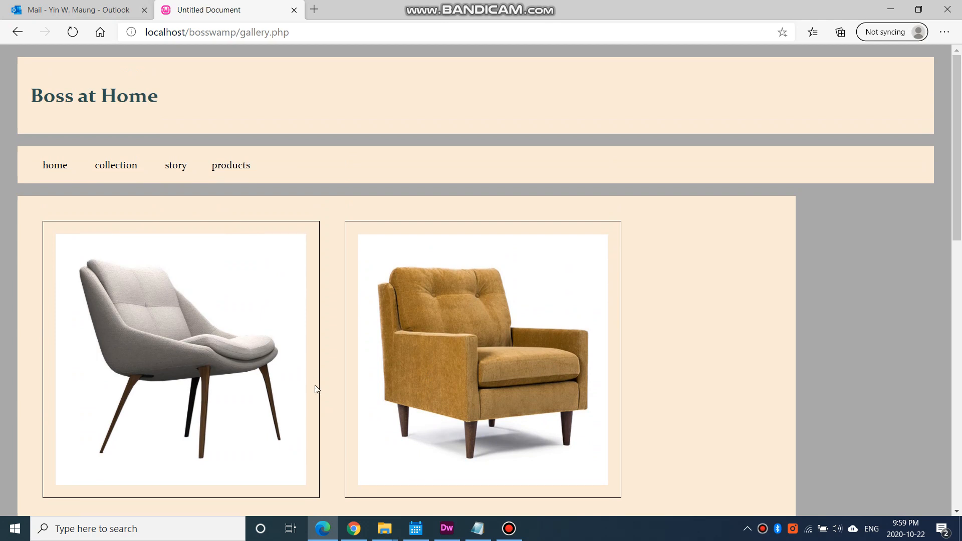
mouse_move(298, 386)
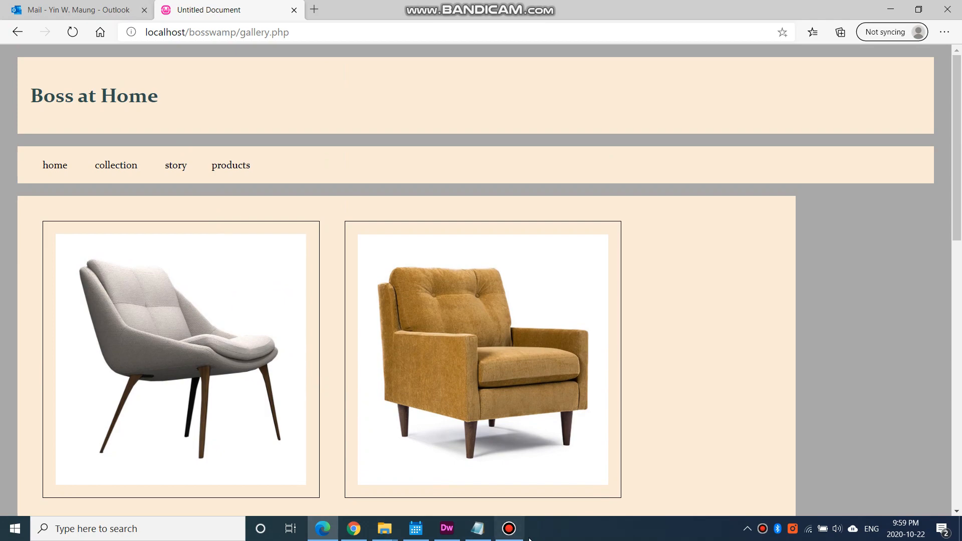
click(447, 529)
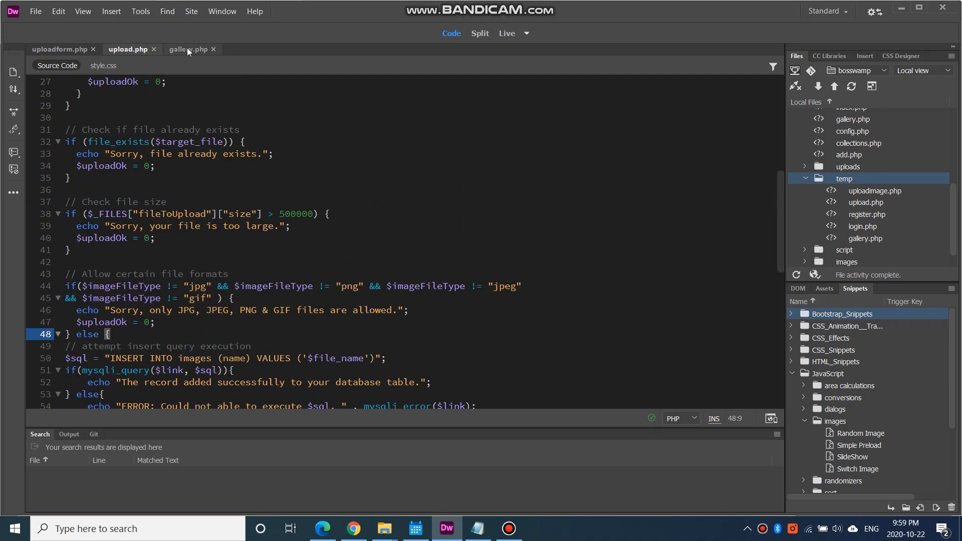
- In gallery.php, highlight the div echo, row-count check and galleryimg class
click(188, 49)
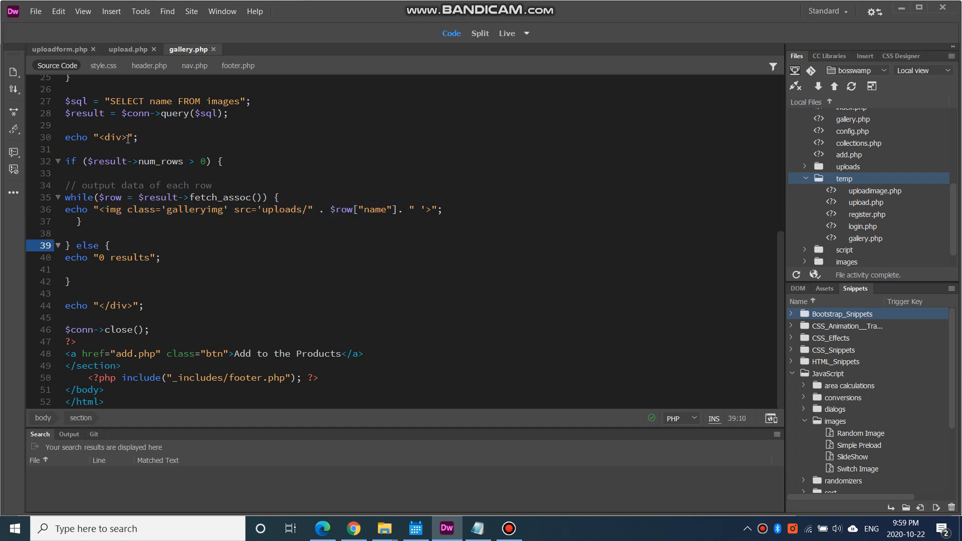
double_click(112, 136)
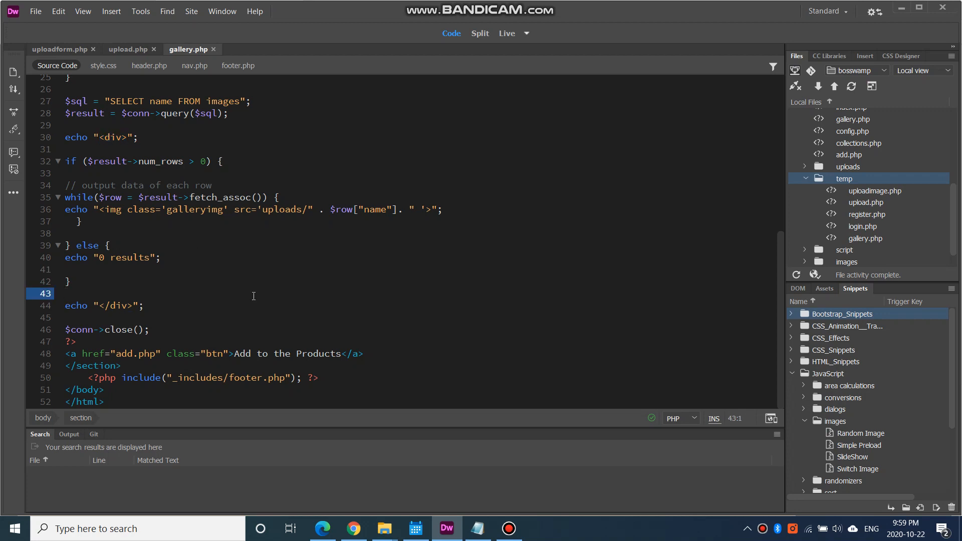
mouse_move(353, 302)
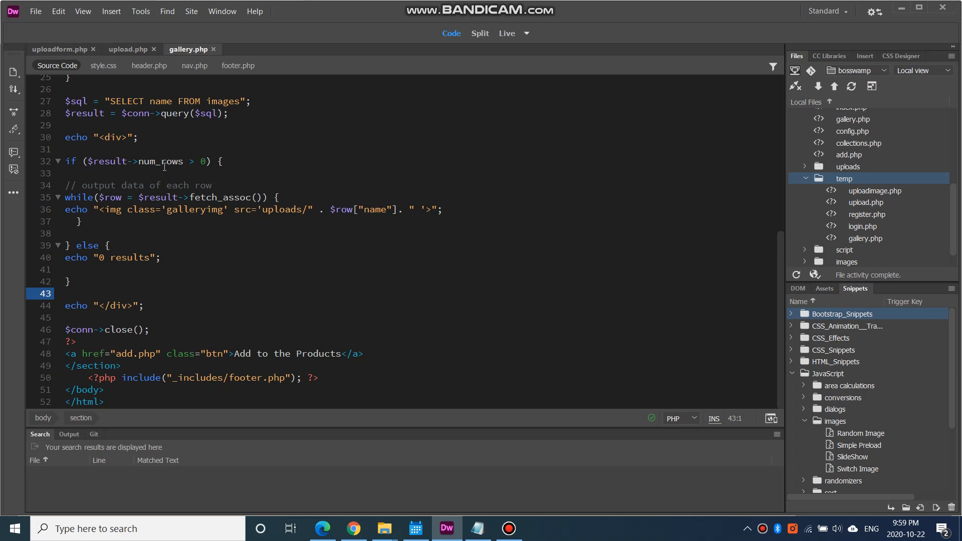
double_click(114, 137)
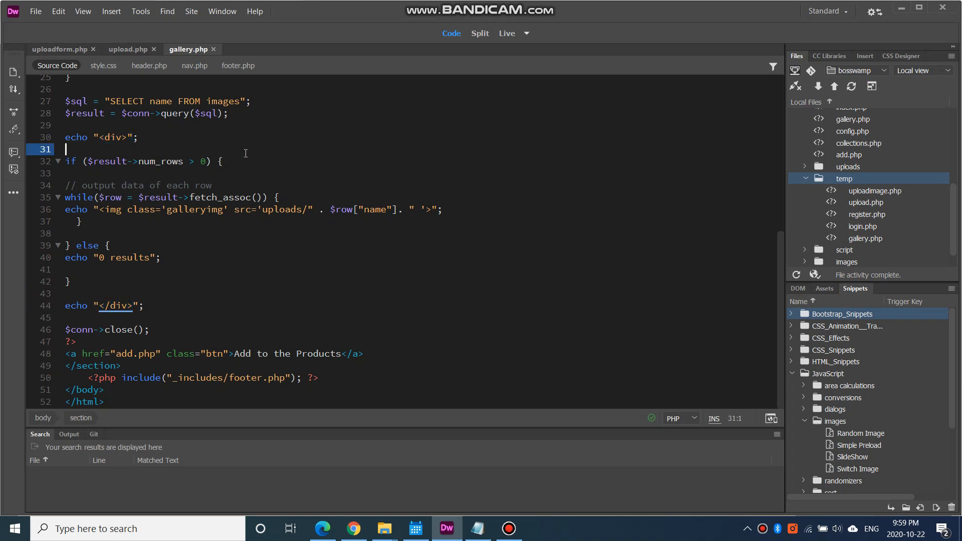
double_click(109, 209)
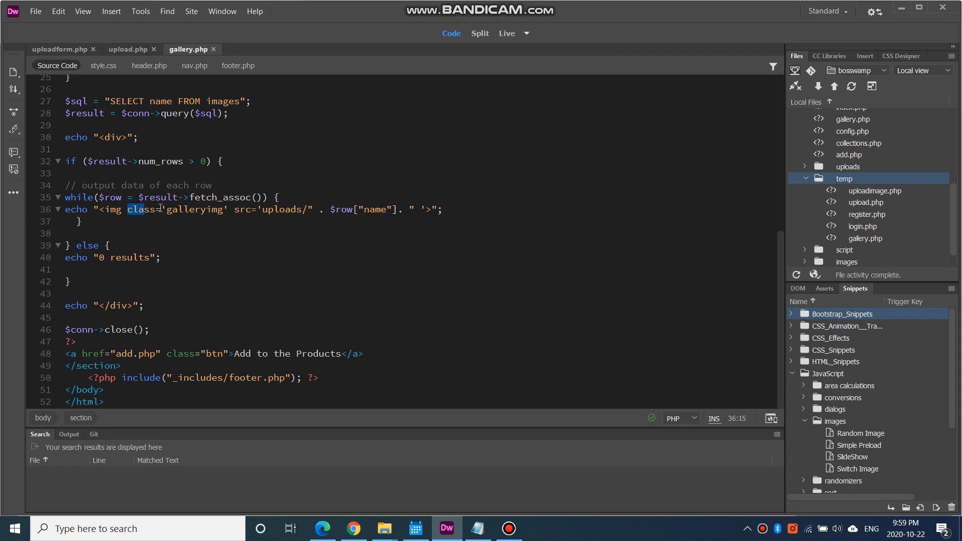
drag(127, 210, 225, 210)
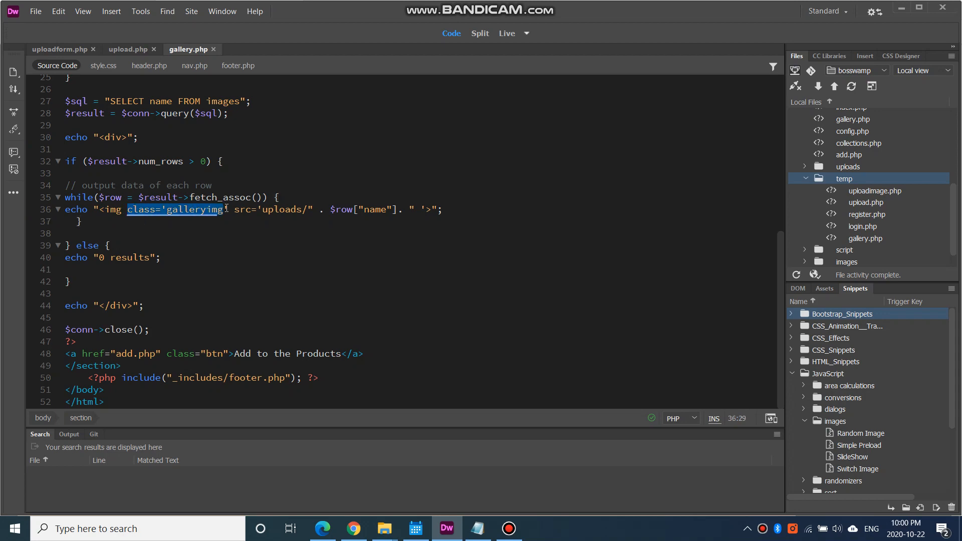